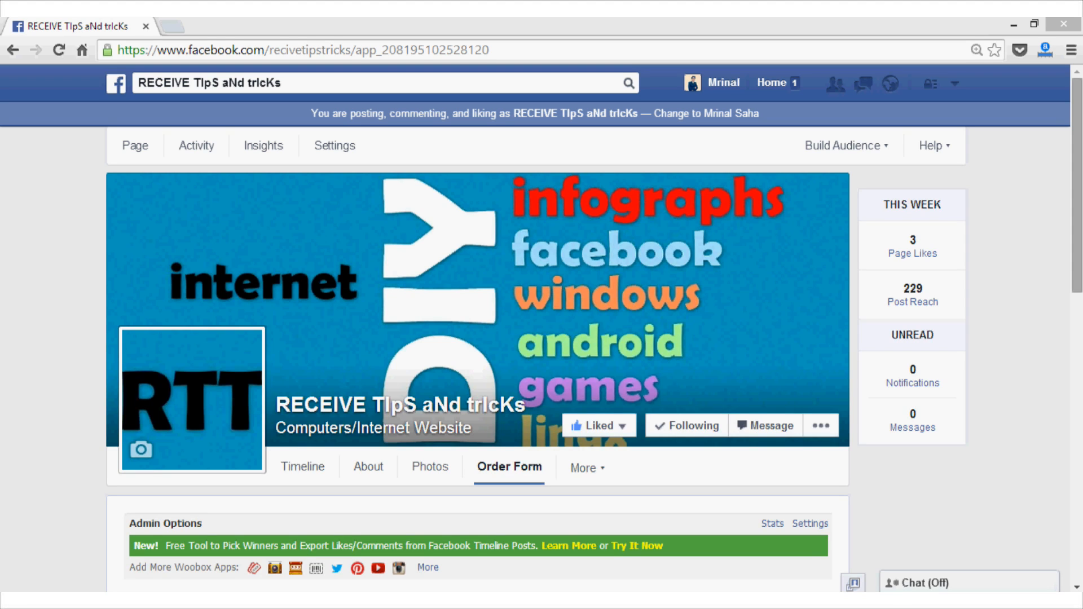
- Scroll through the embedded order form on the Facebook page's Order Form tab
{"action": "scroll", "scroll_direction": "down", "scroll_amount": 3}
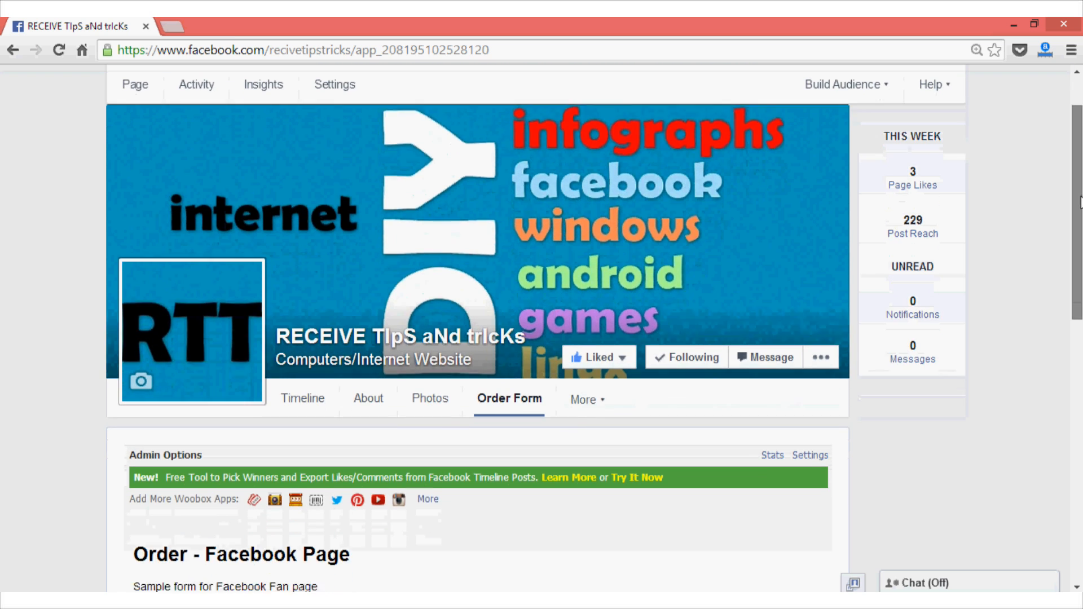
{"action": "scroll", "scroll_direction": "down", "scroll_amount": 3}
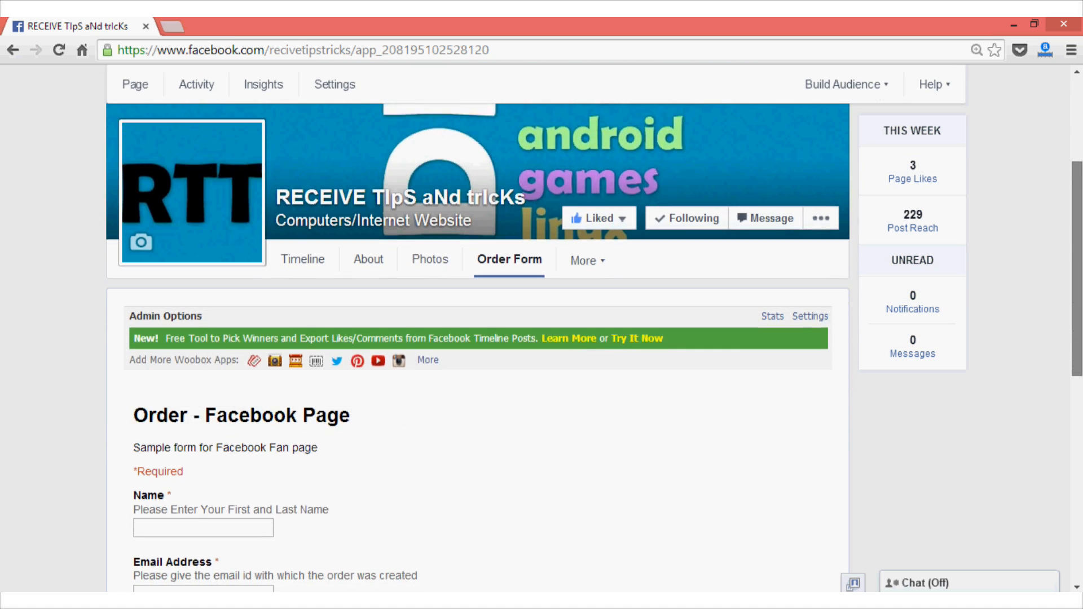
{"action": "scroll", "scroll_direction": "down", "scroll_amount": 3}
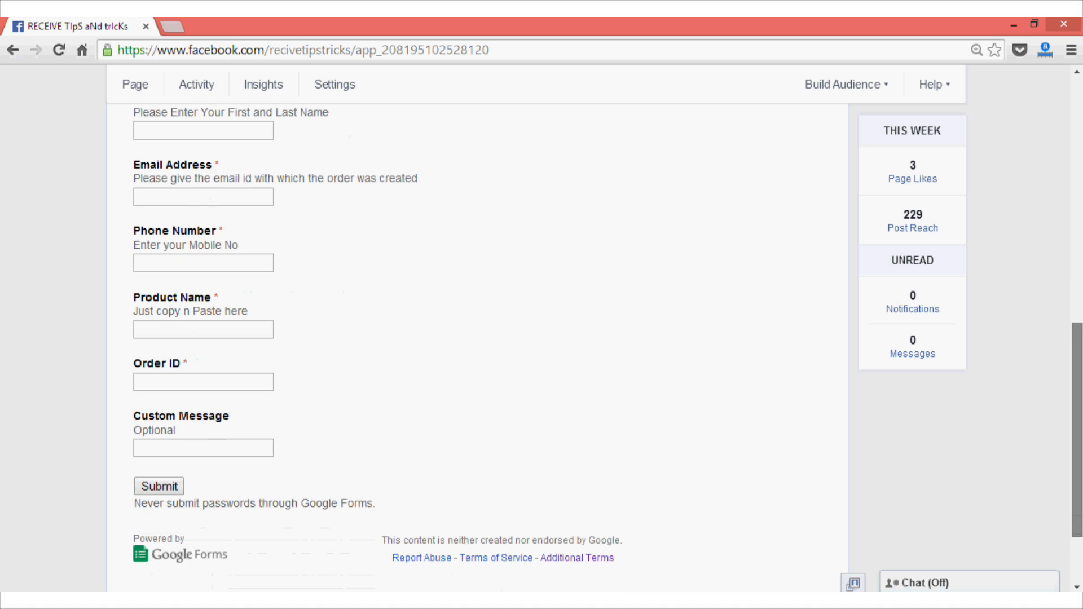
{"action": "scroll", "scroll_direction": "down", "scroll_amount": 3}
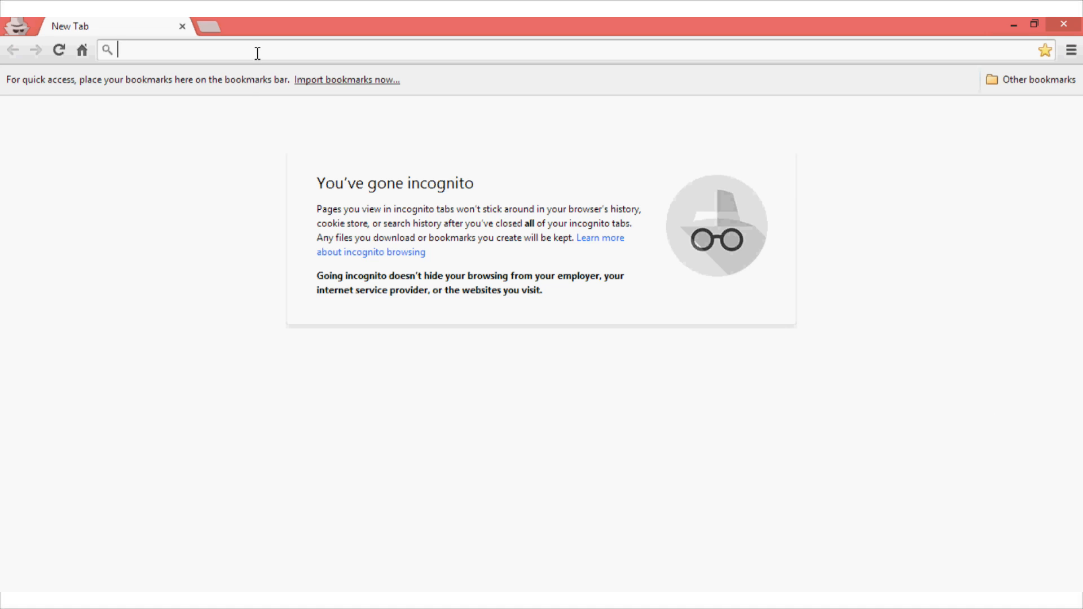
- Sign in at drive.google.com and create a new blank Form from the CREATE menu
{"action": "type", "text": "https://drive.google.com"}
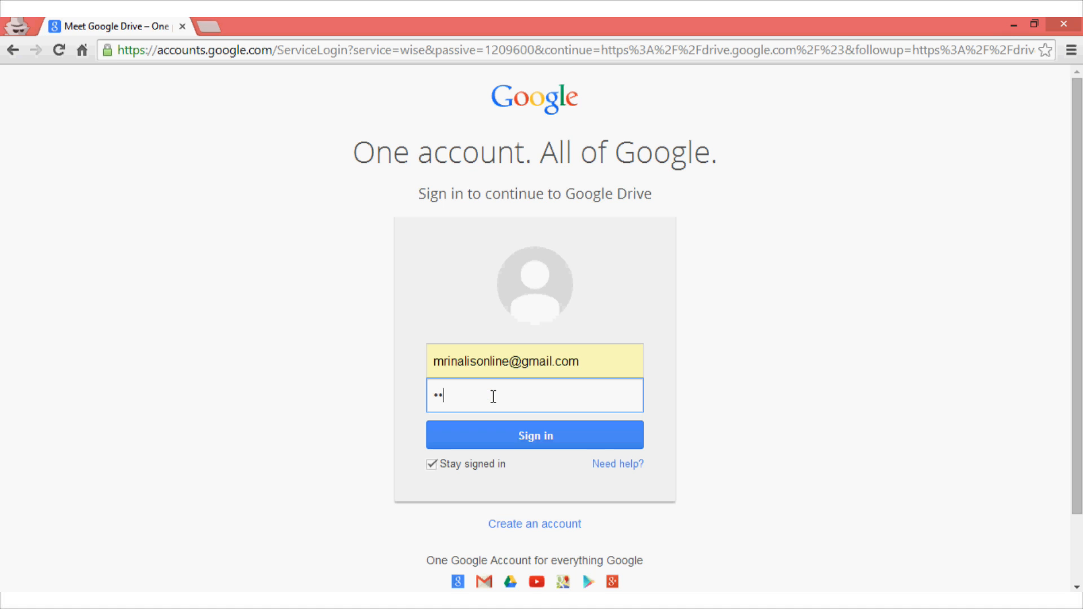
{"action": "type", "text": "password"}
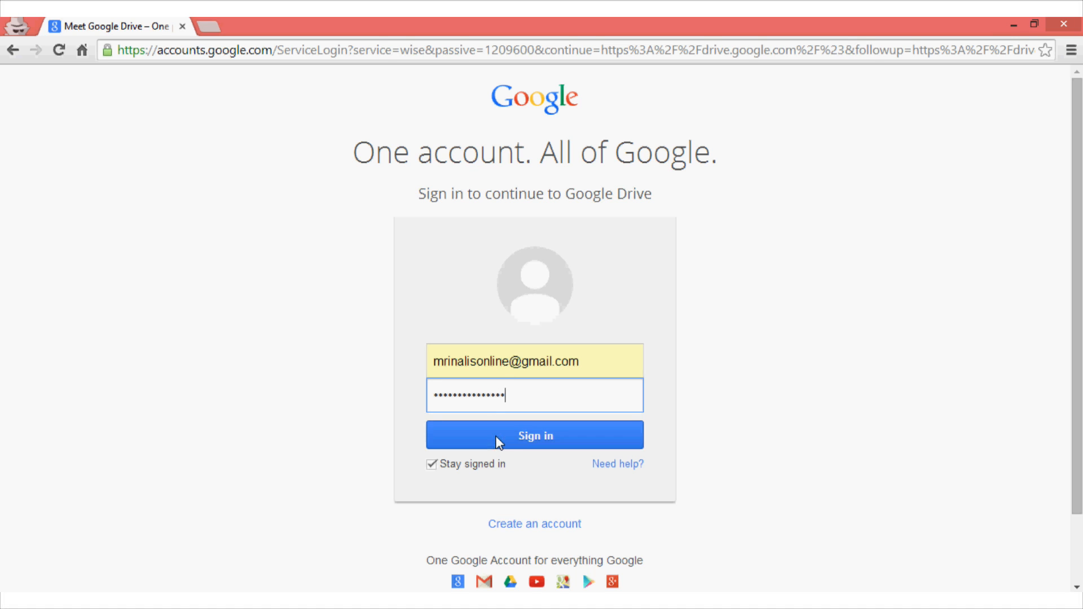
{"action": "left_click", "coordinate": [534, 436]}
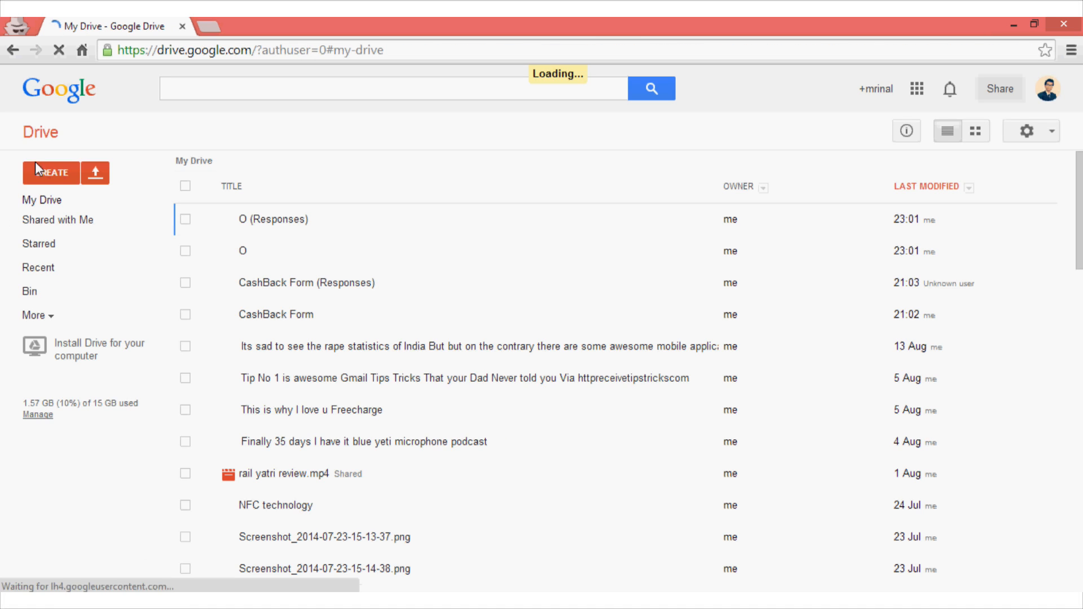
{"action": "left_click", "coordinate": [51, 173]}
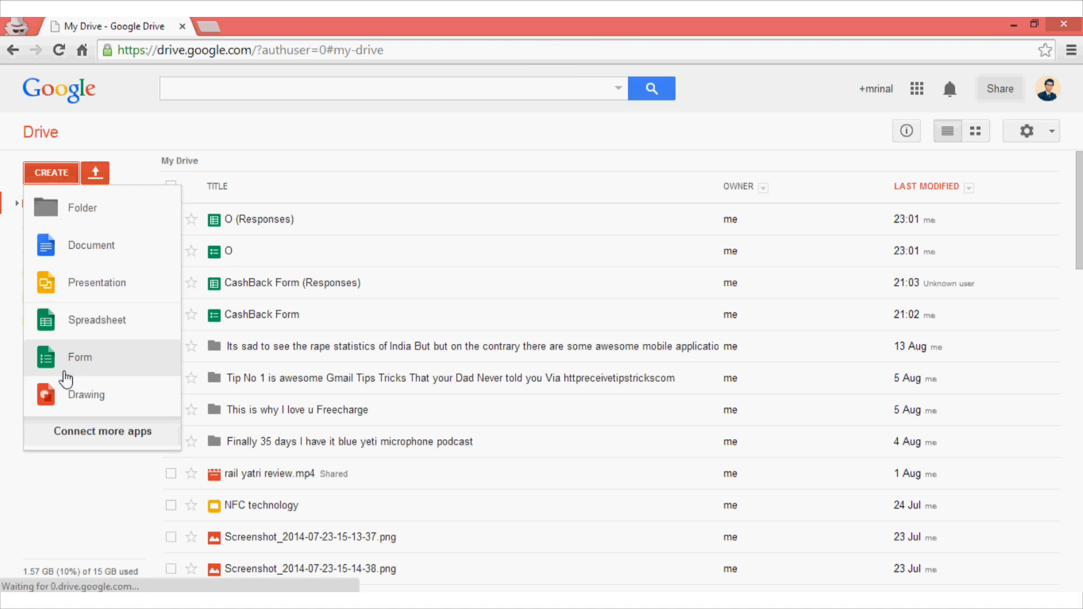
{"action": "left_click", "coordinate": [78, 358]}
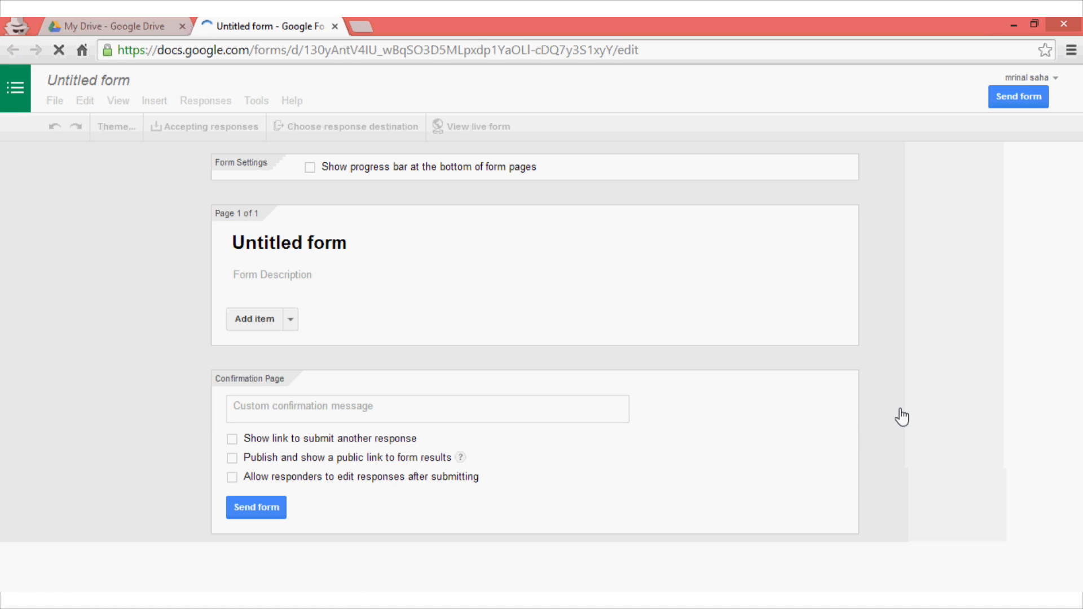
- Replace the placeholder title with Order and confirm the default theme
{"action": "left_click", "coordinate": [115, 126]}
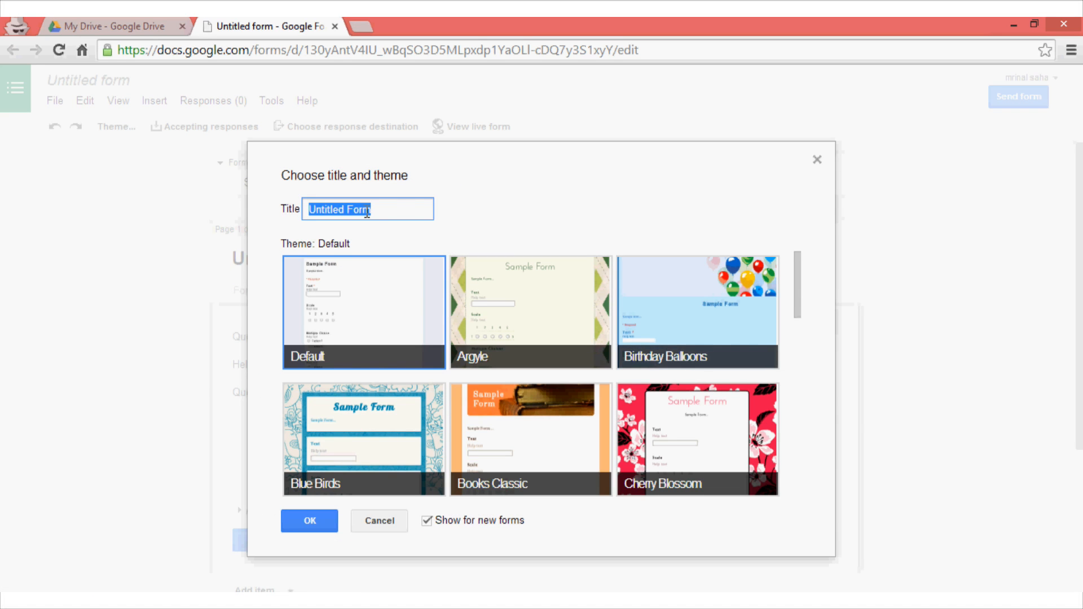
{"action": "type", "text": "O"}
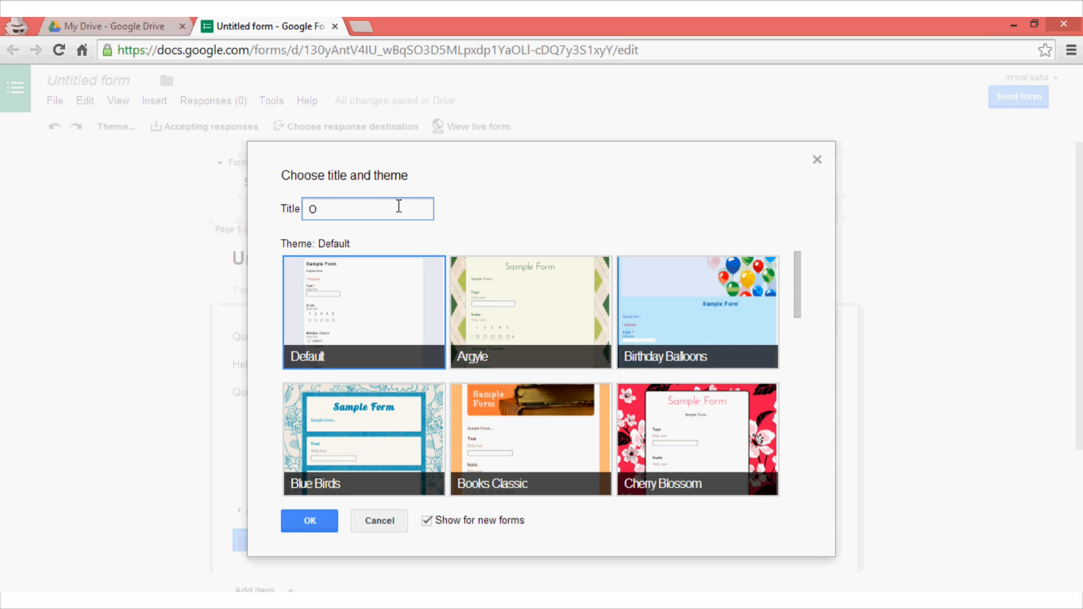
{"action": "type", "text": "rder"}
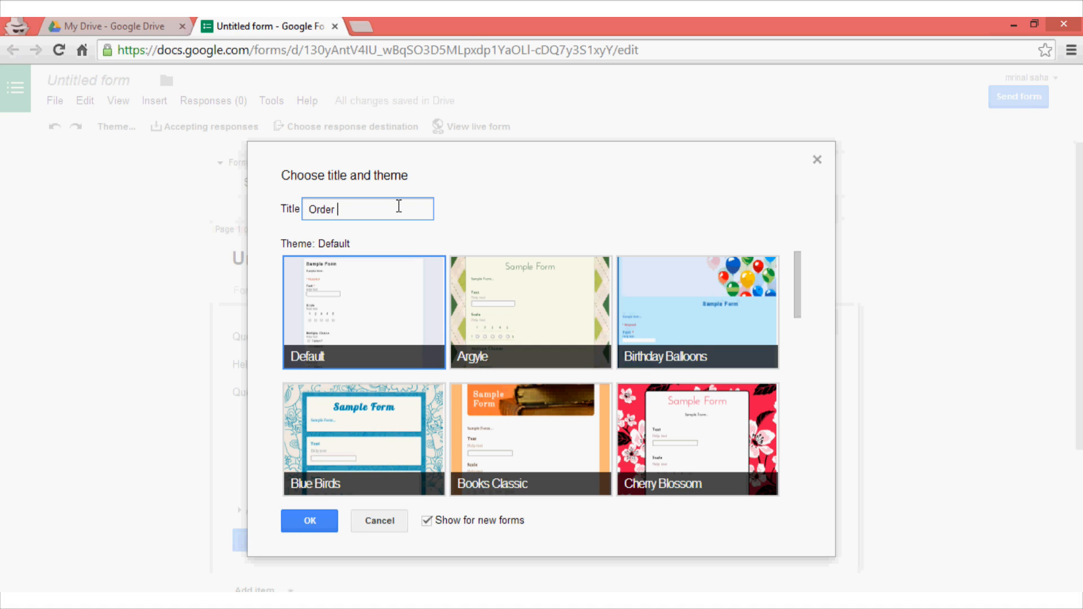
{"action": "scroll", "scroll_direction": "down", "scroll_amount": 3}
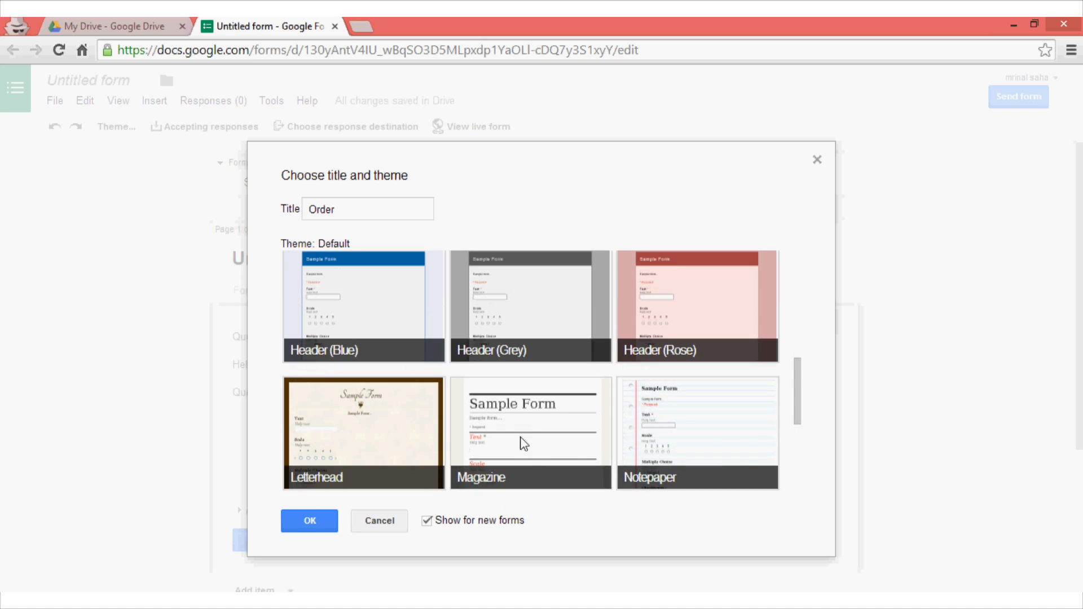
{"action": "left_click", "coordinate": [309, 521]}
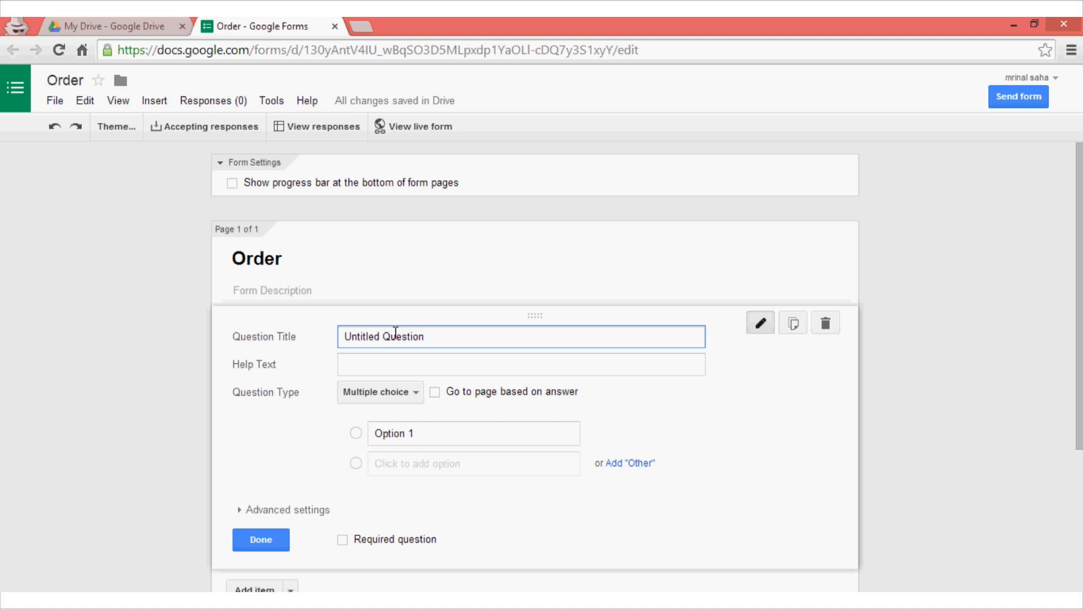
- Set the form heading to 'Order - Facebook Page' with a sample Facebook Fan page description
{"action": "left_click", "coordinate": [387, 290]}
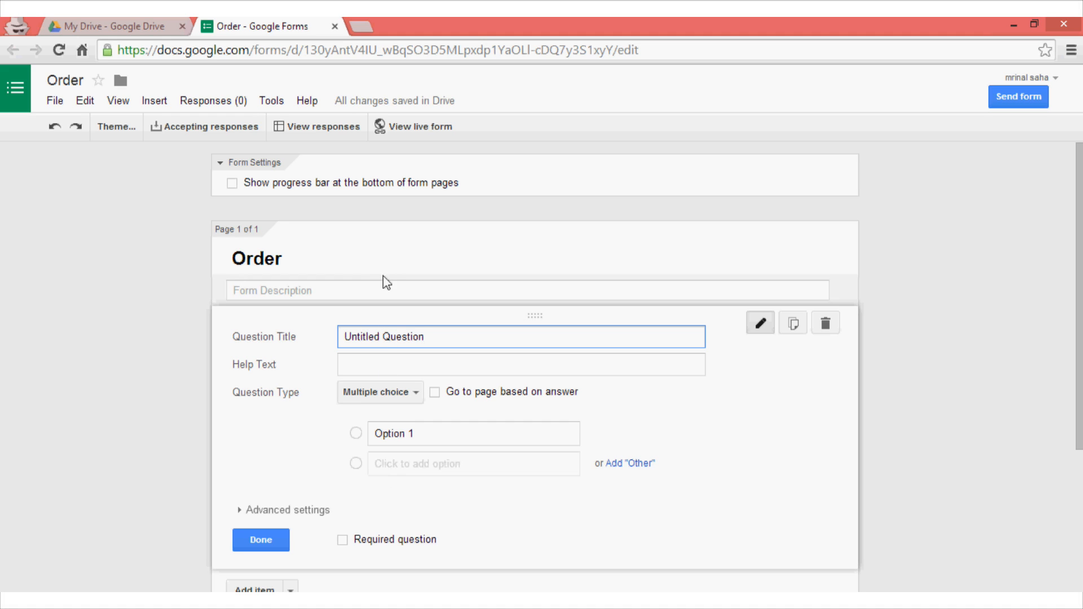
{"action": "type", "text": "-"}
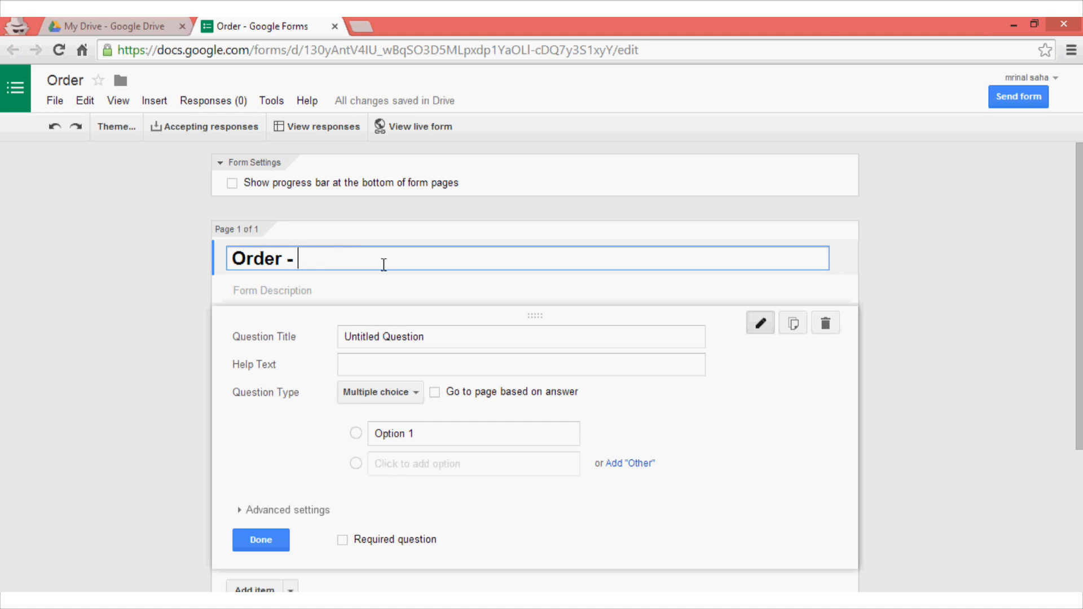
{"action": "type", "text": "Facebook Page"}
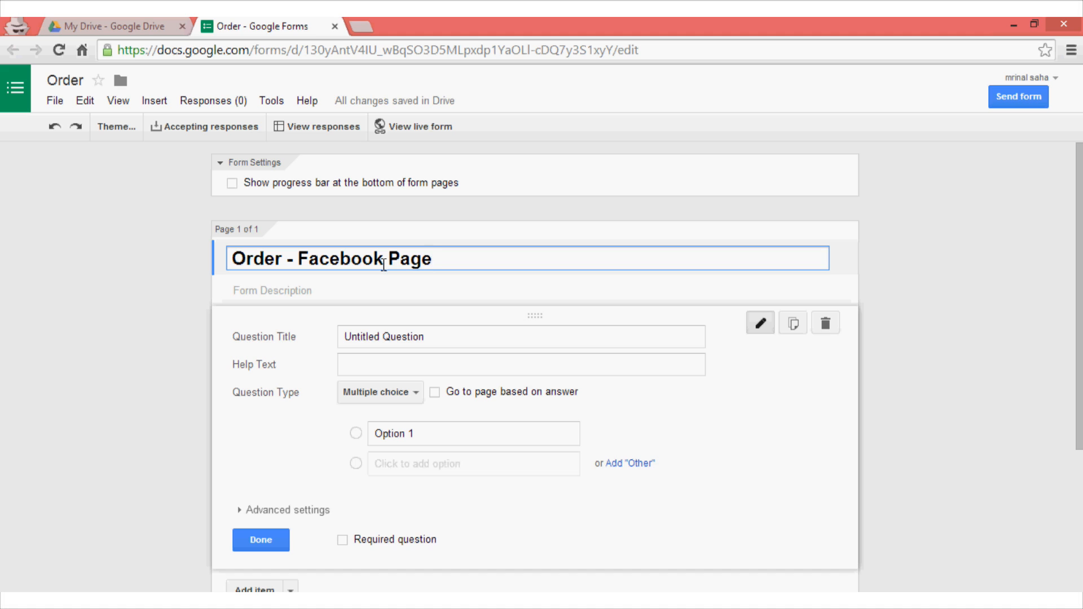
{"action": "type", "text": "Sample form for"}
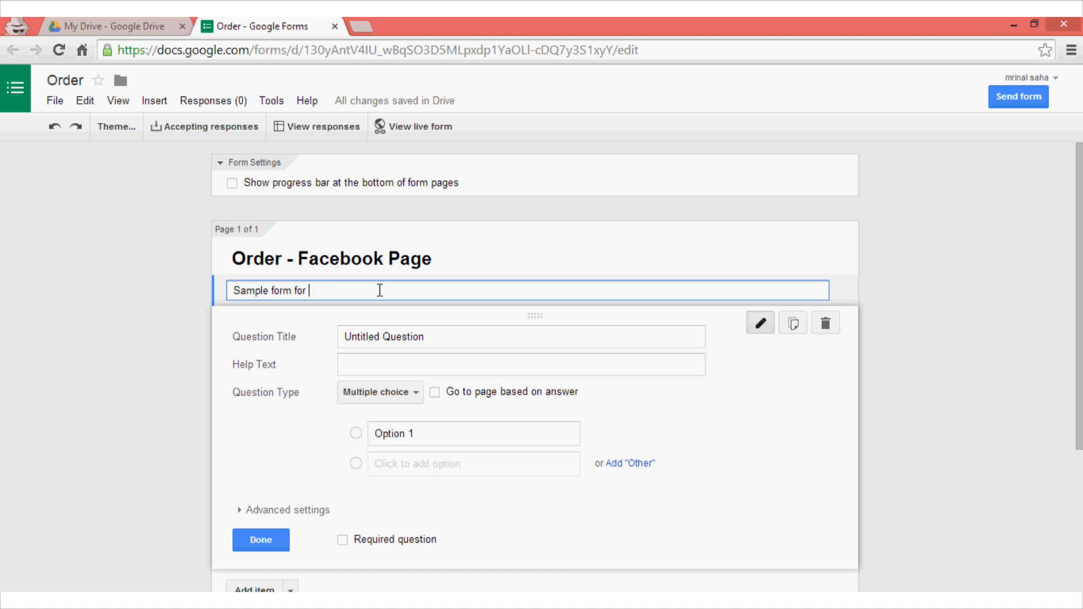
{"action": "type", "text": "Facebook Fan page"}
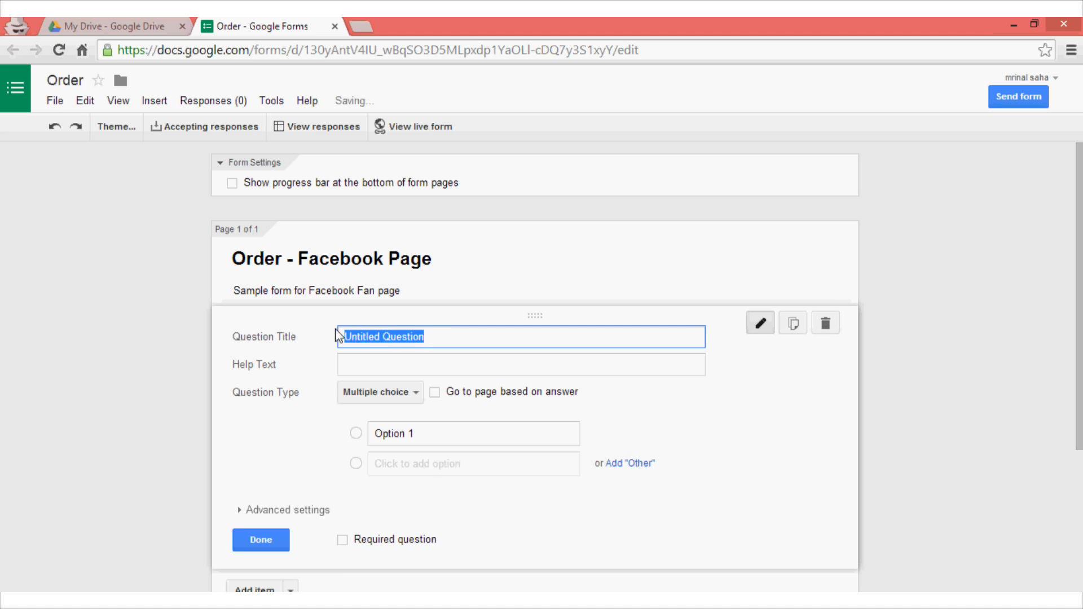
- Add a required Name text question with help 'Please Enter Your First and Last Name'
{"action": "type", "text": "Name"}
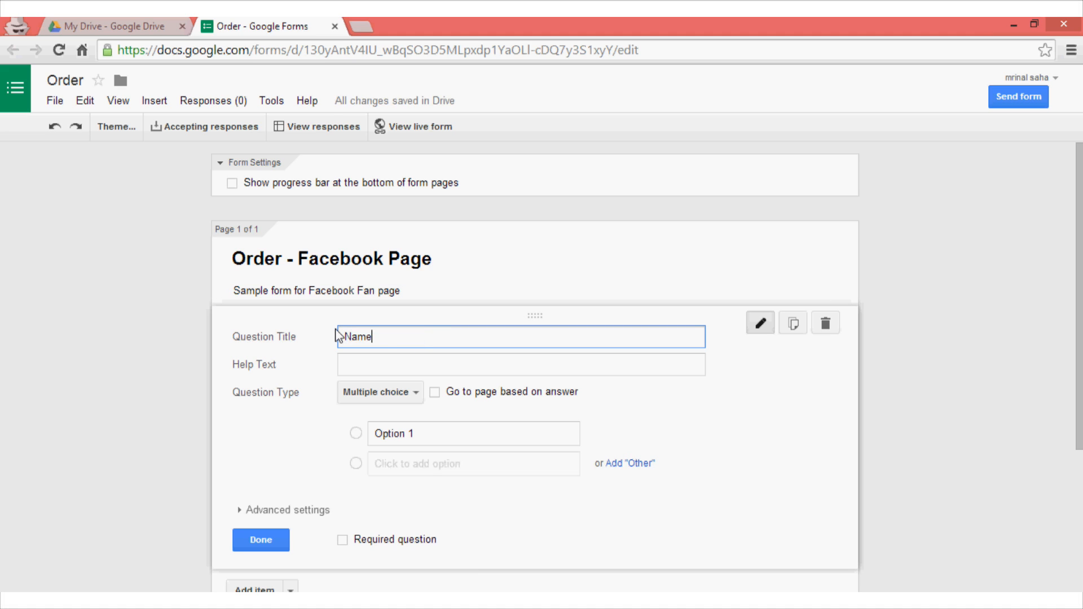
{"action": "left_click", "coordinate": [521, 365]}
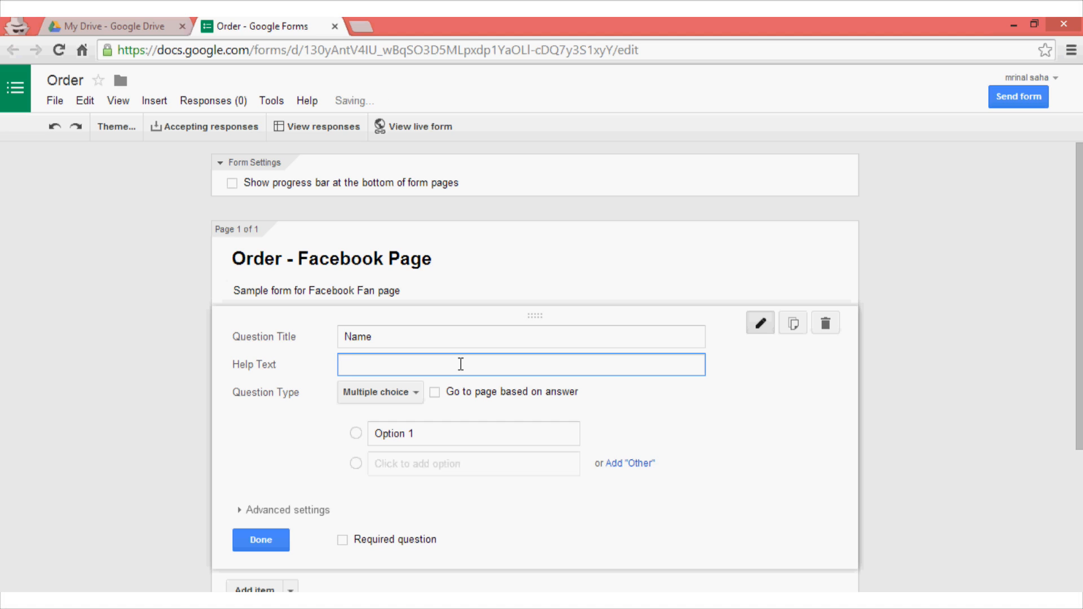
{"action": "type", "text": "Please Enter"}
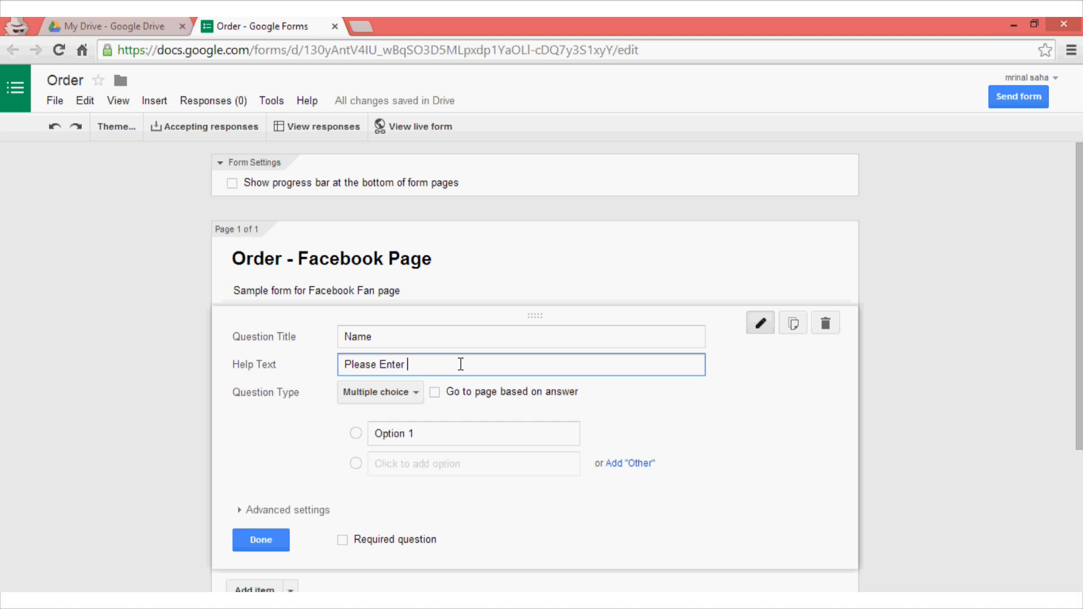
{"action": "type", "text": "Your N"}
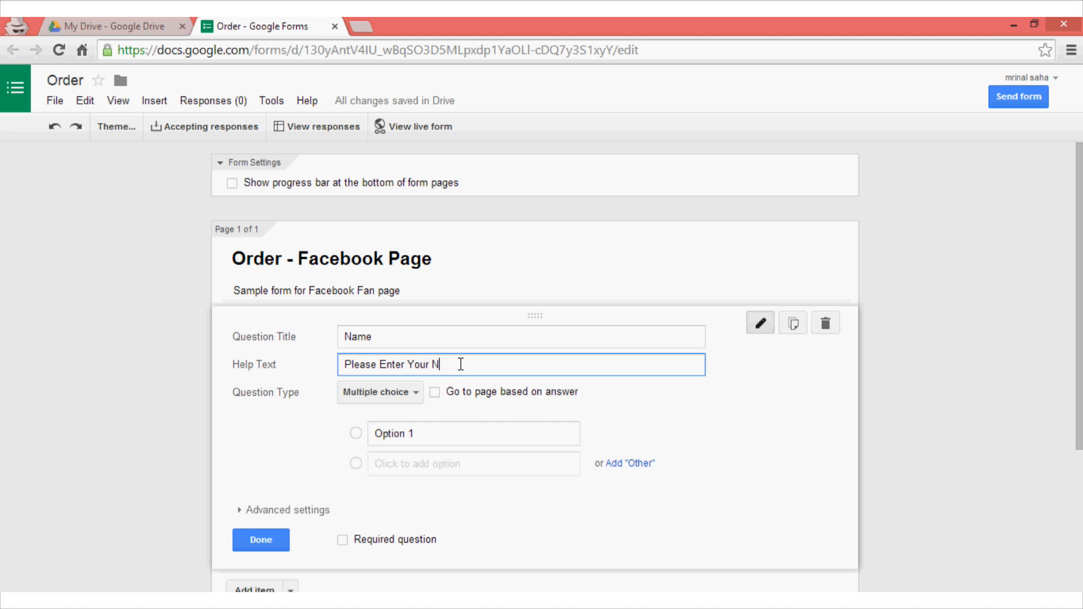
{"action": "type", "text": "First and"}
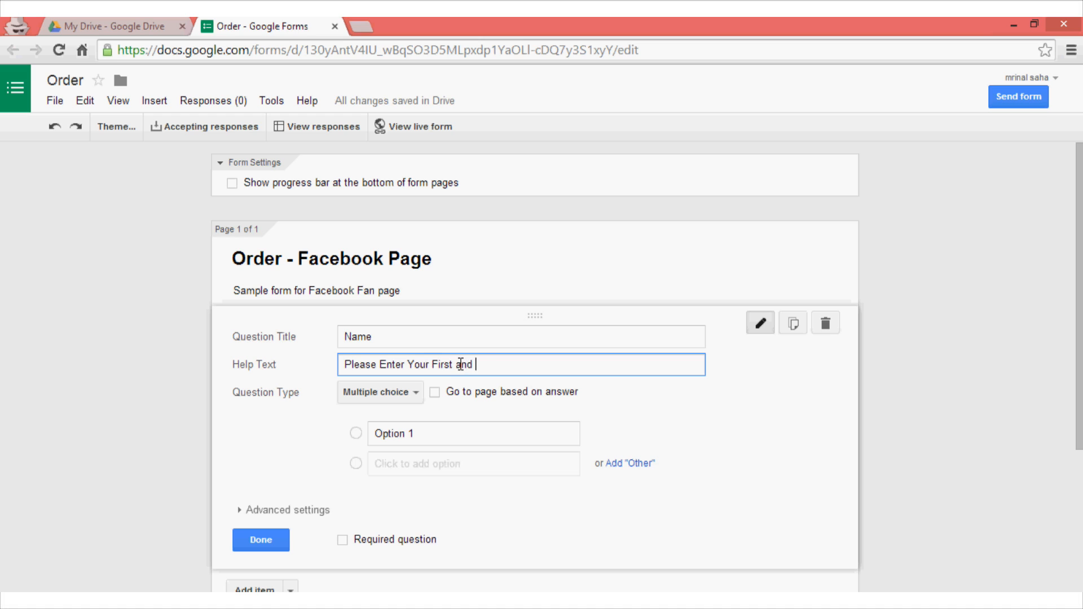
{"action": "type", "text": "Last Name"}
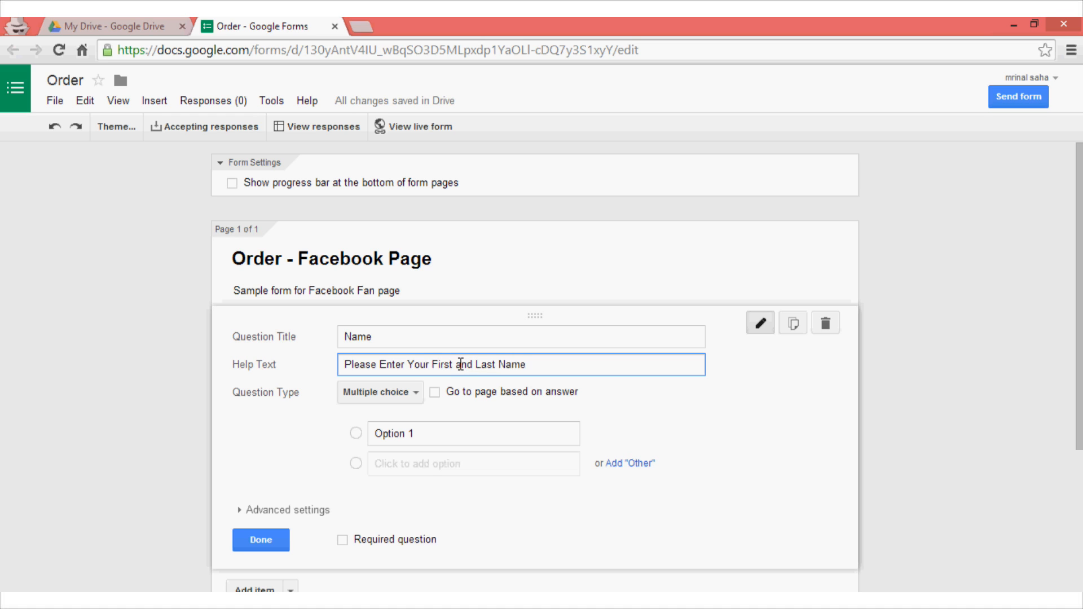
{"action": "left_click", "coordinate": [379, 392]}
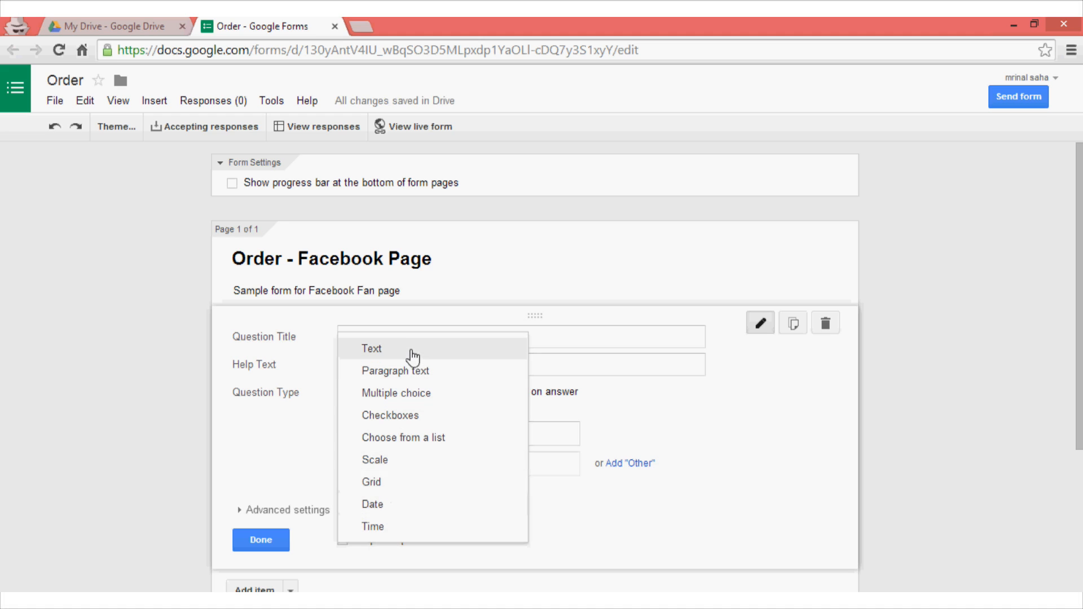
{"action": "left_click", "coordinate": [371, 348]}
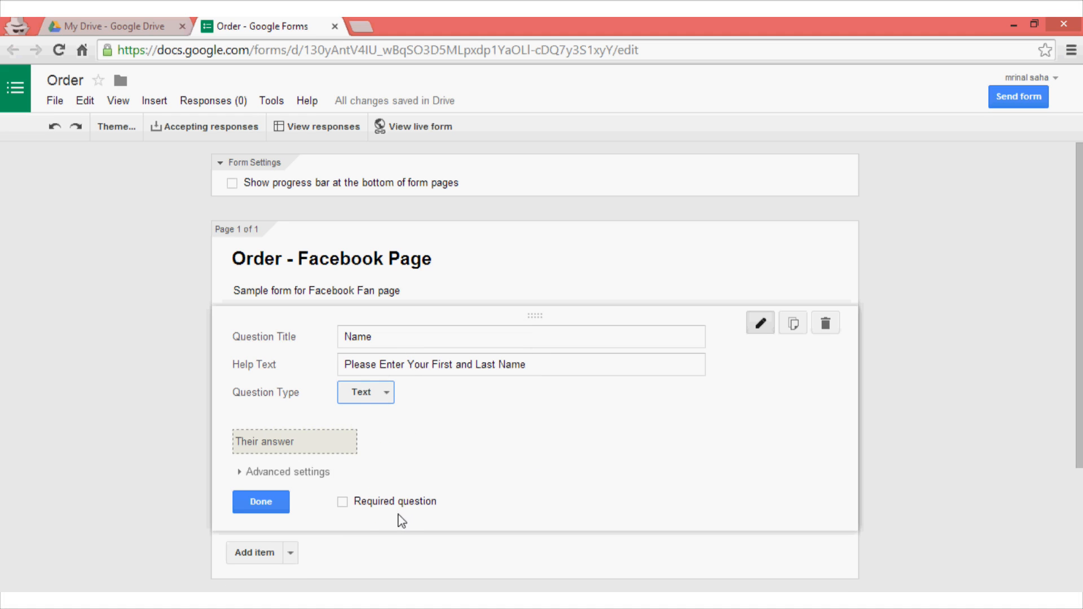
{"action": "left_click", "coordinate": [343, 502]}
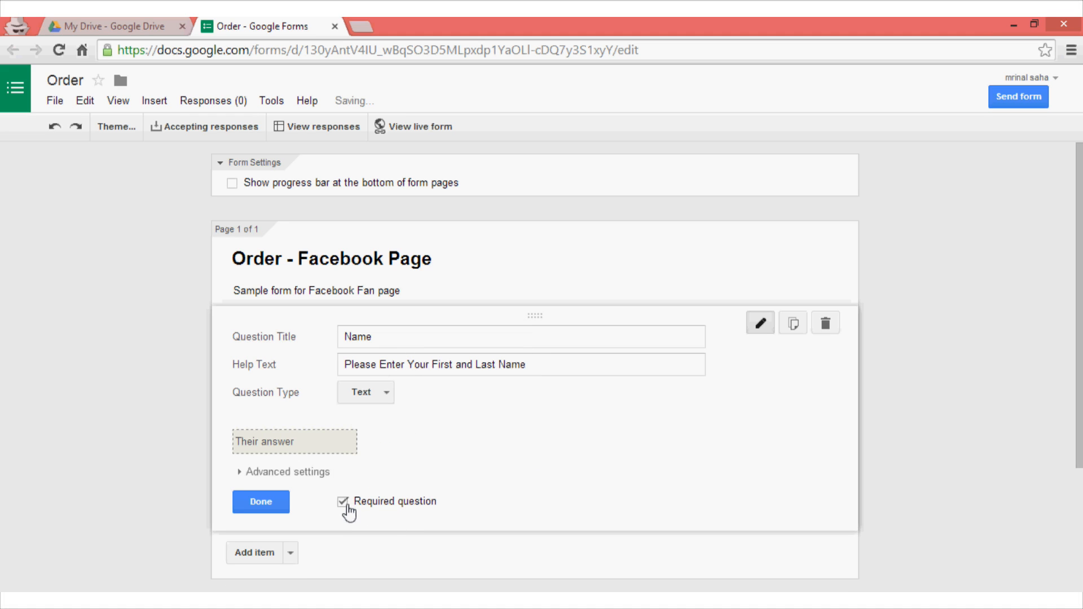
{"action": "left_click", "coordinate": [342, 501]}
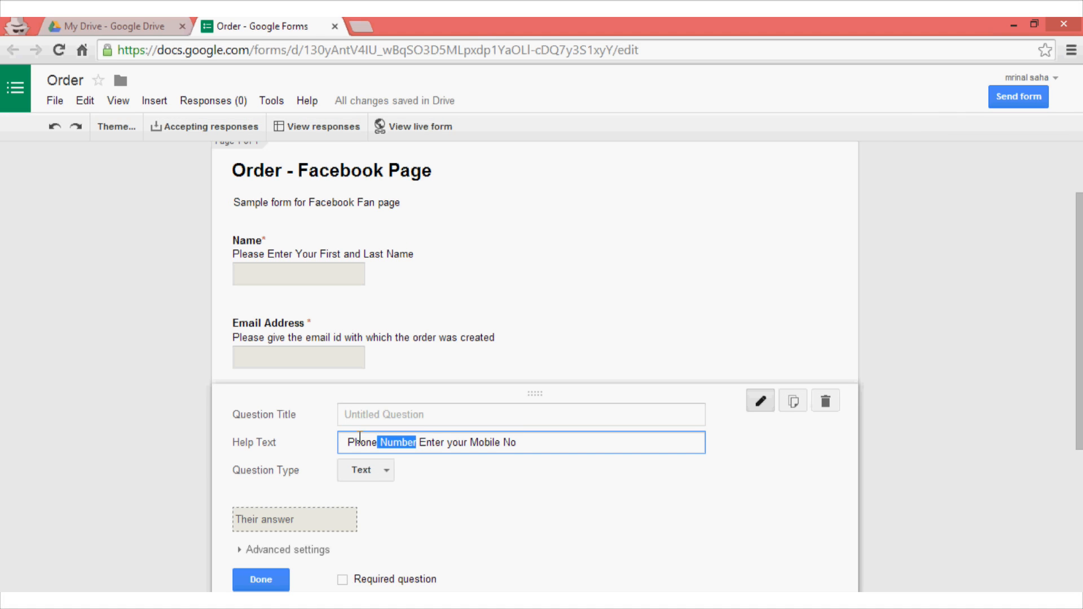
- Switch to the Notepad notes holding the remaining question wording
{"action": "left_click", "coordinate": [261, 580]}
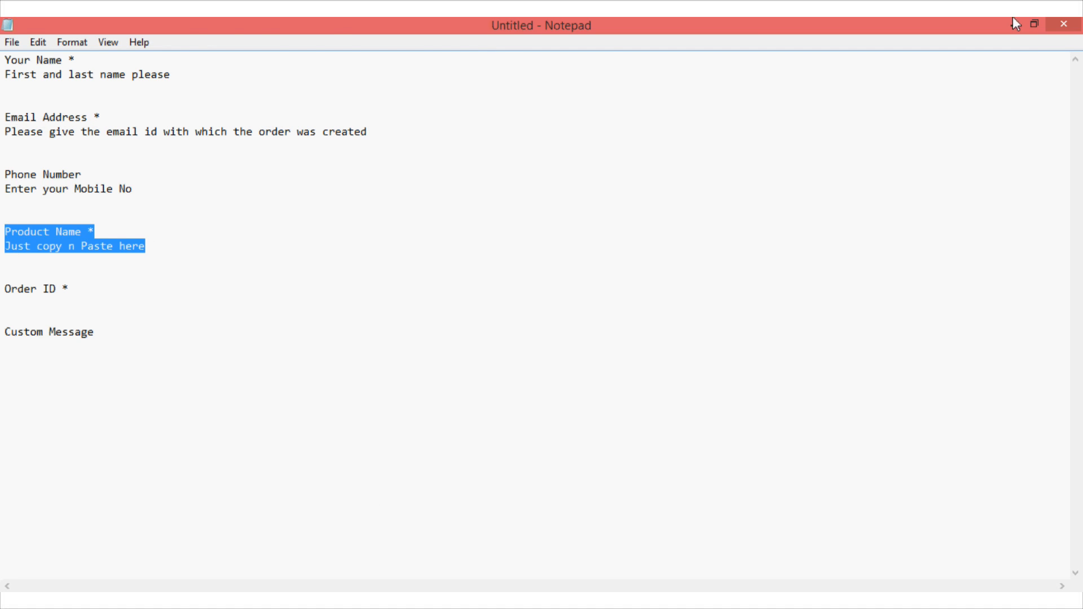
{"action": "left_click", "coordinate": [256, 26]}
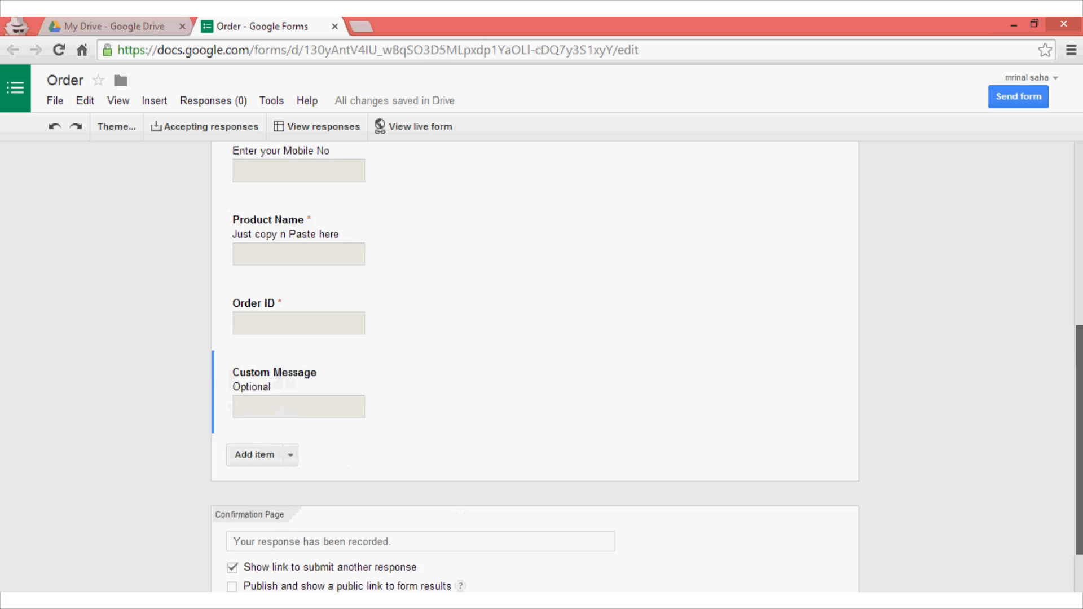
- View the live Order - Facebook Page form in a new tab
{"action": "scroll", "scroll_direction": "down", "scroll_amount": 3}
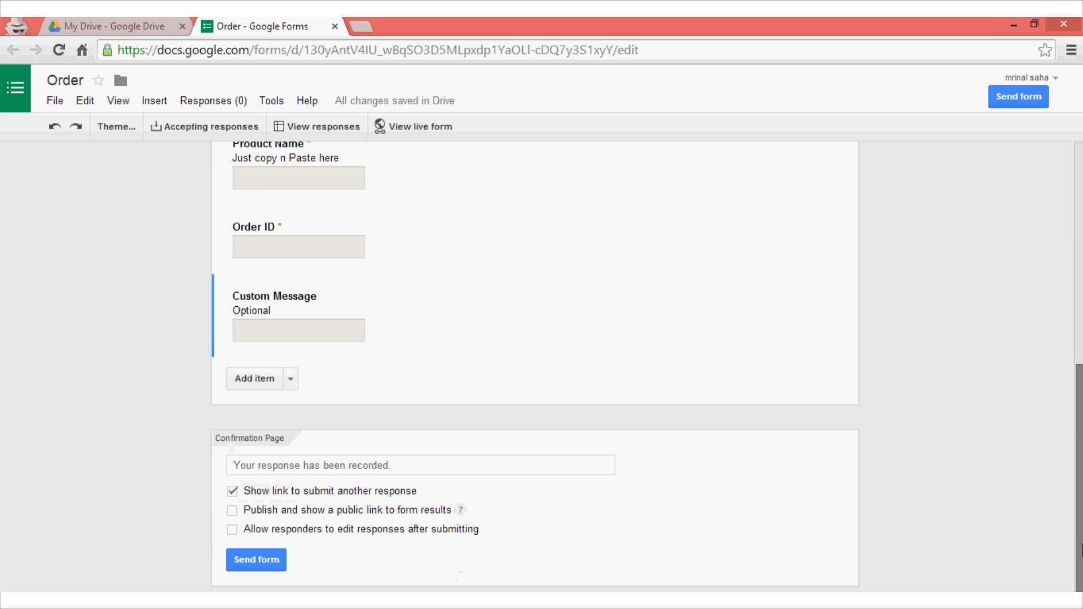
{"action": "mouse_move", "coordinate": [420, 127]}
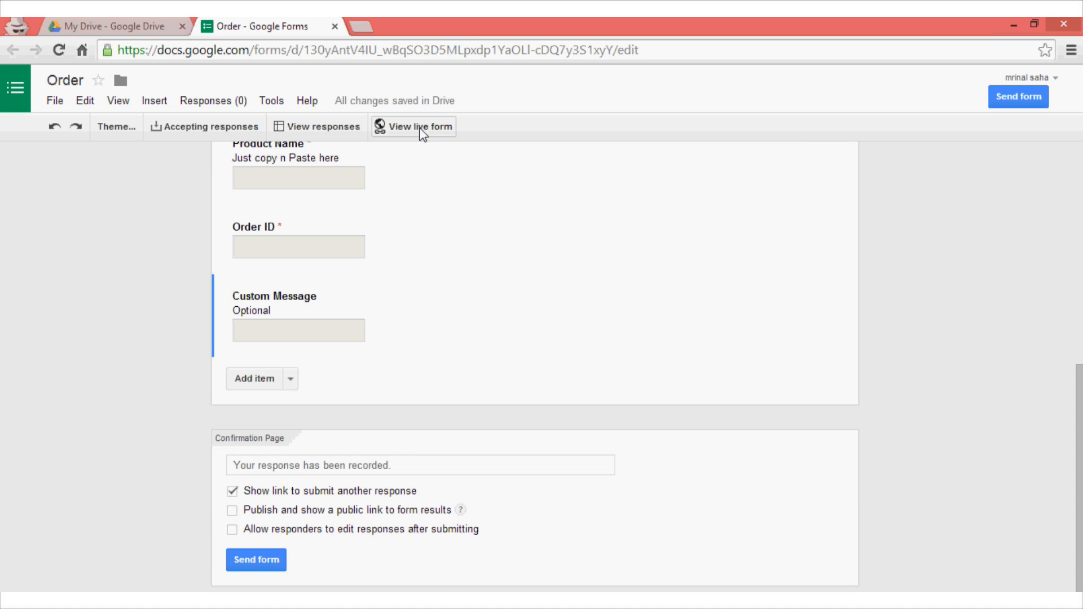
{"action": "left_click", "coordinate": [418, 127]}
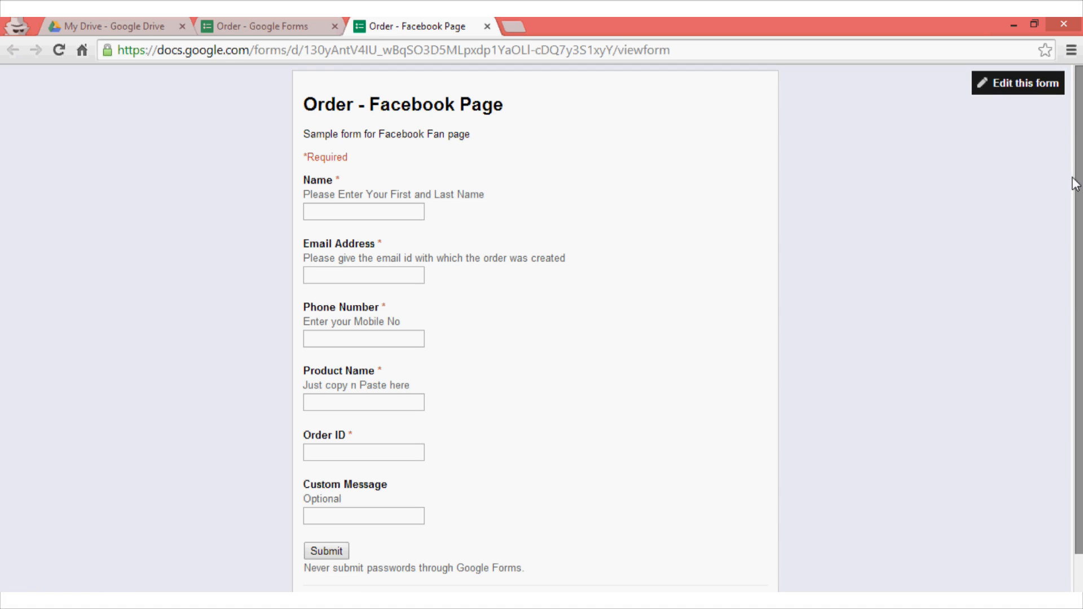
{"action": "mouse_move", "coordinate": [440, 236]}
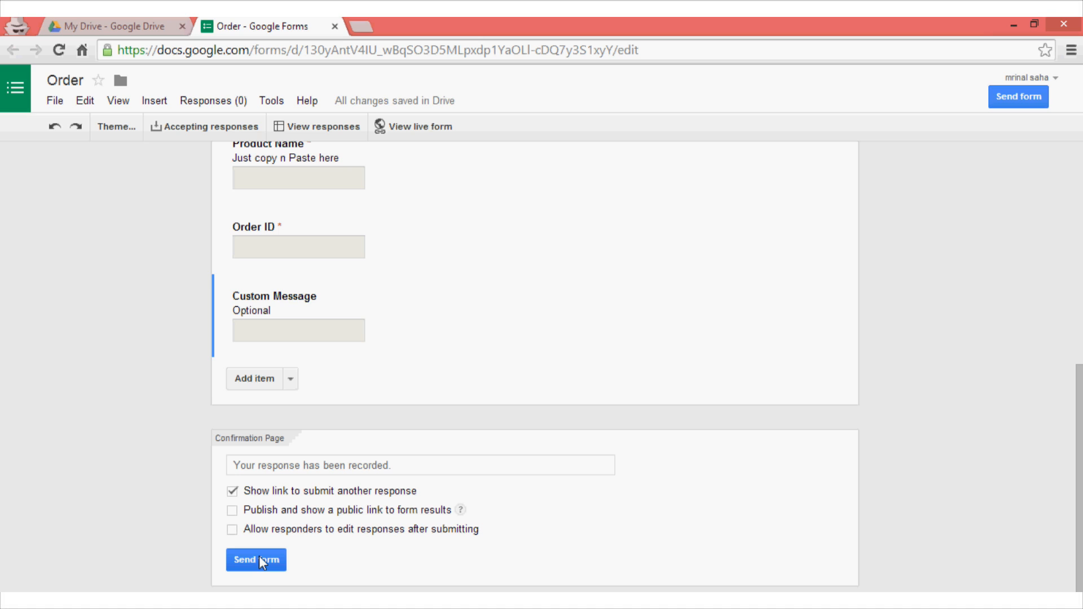
- Generate the form's iframe embed code via Send form > Embed and copy it
{"action": "left_click", "coordinate": [256, 560]}
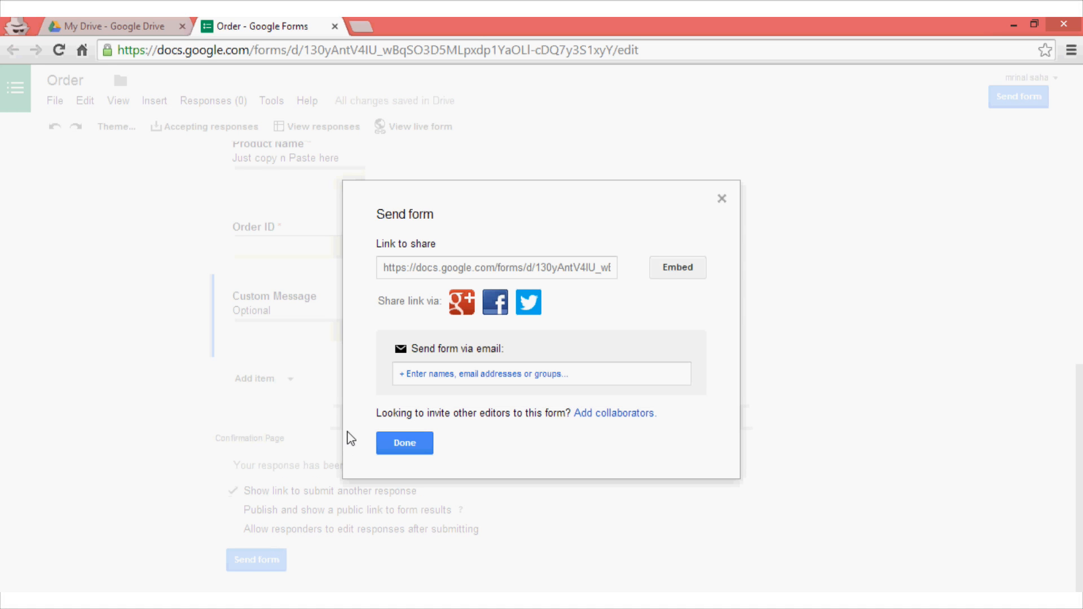
{"action": "mouse_move", "coordinate": [533, 267]}
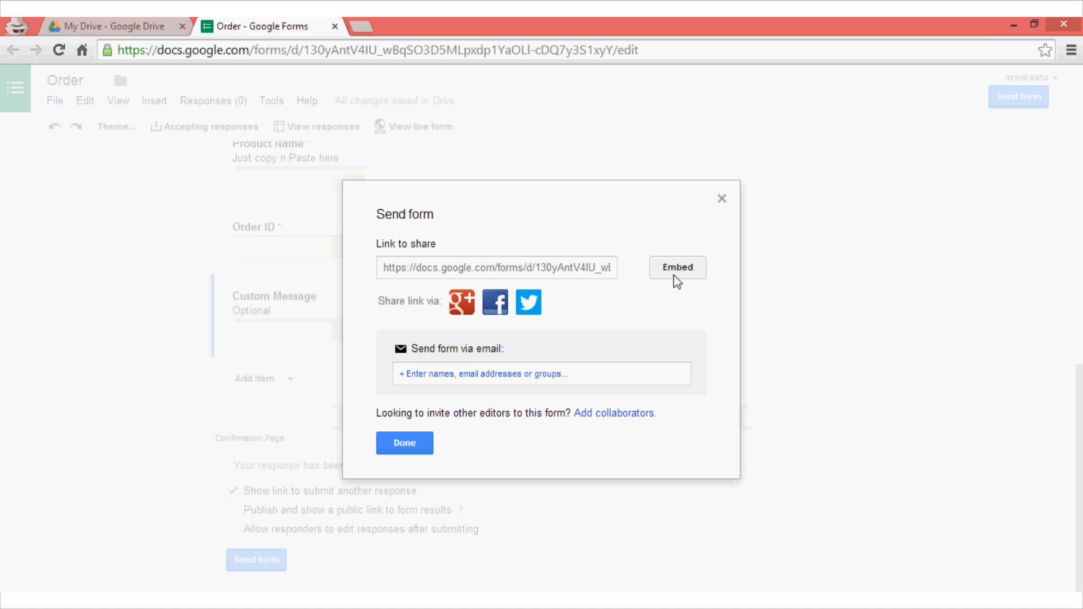
{"action": "left_click", "coordinate": [676, 267]}
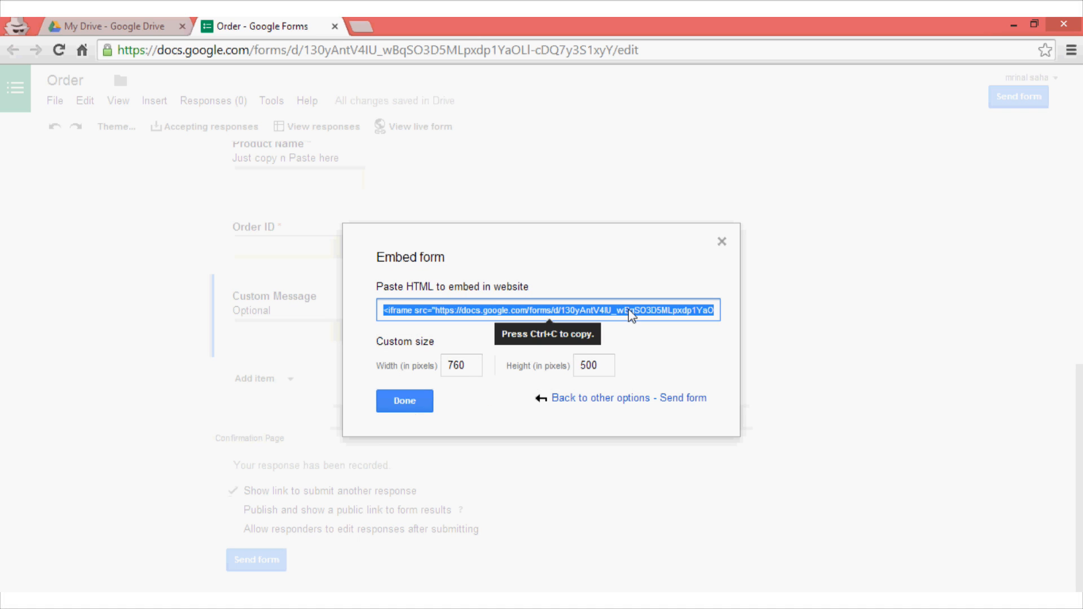
{"action": "right_click", "coordinate": [628, 309]}
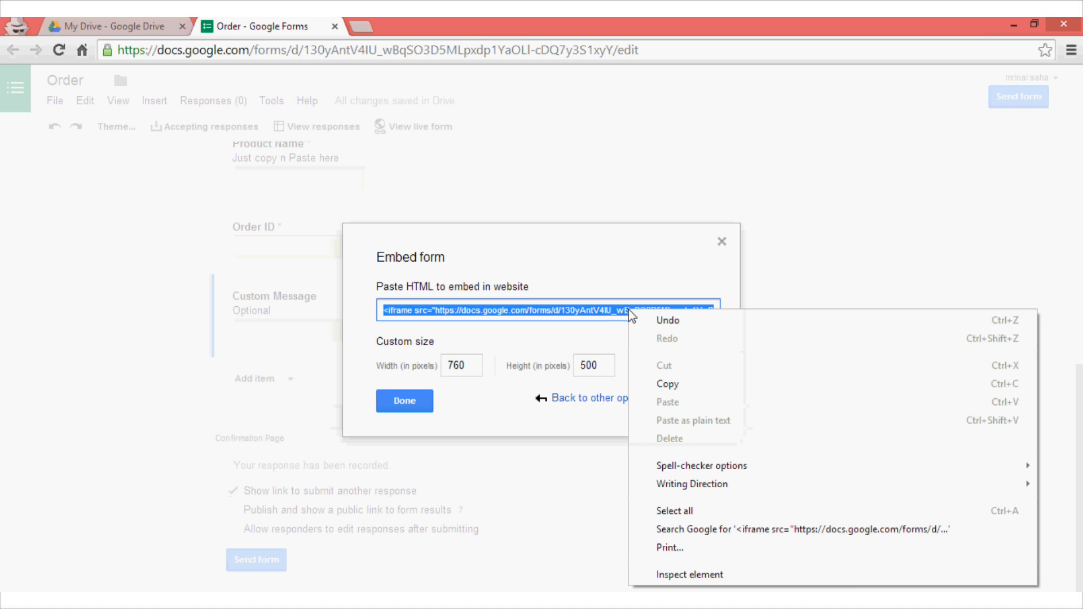
{"action": "left_click", "coordinate": [719, 285]}
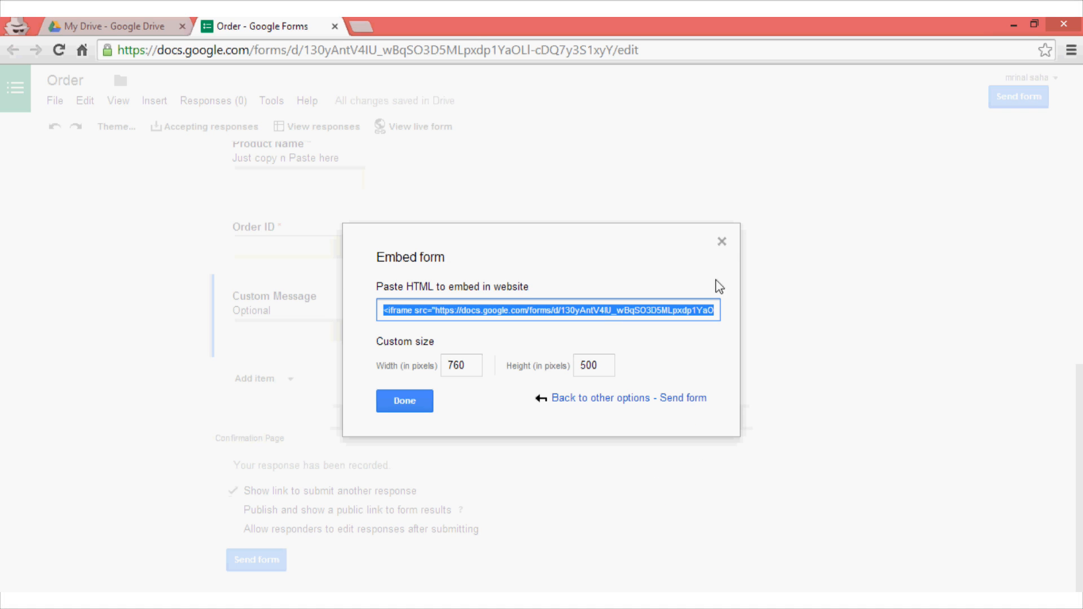
{"action": "left_click", "coordinate": [404, 400]}
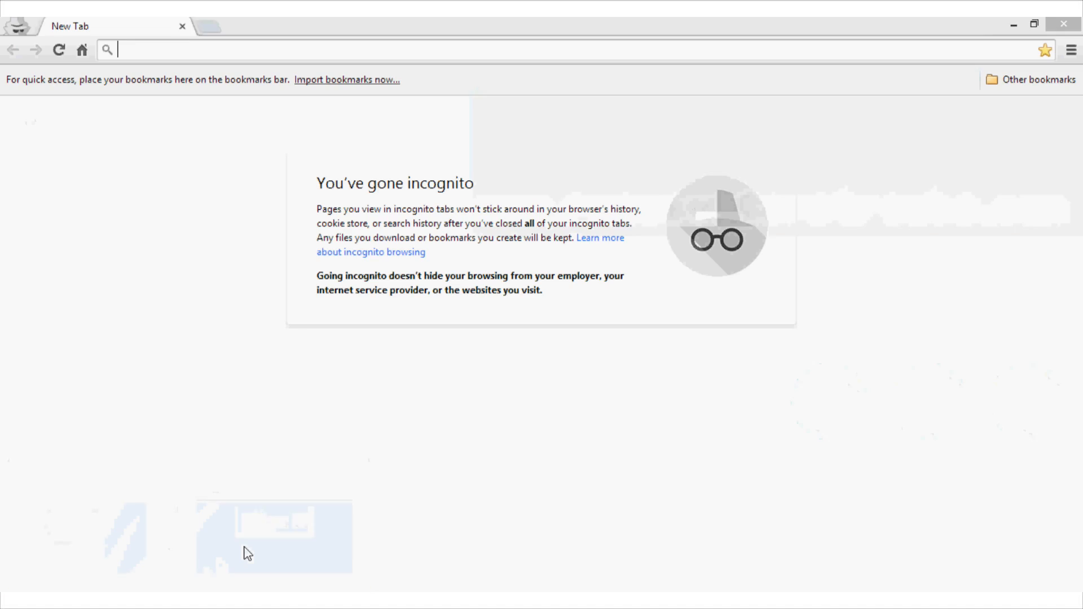
- Log in at facebook.com and go to the RECEIVE TIpS aNd tricKs page
{"action": "type", "text": "https://www.facebook.com"}
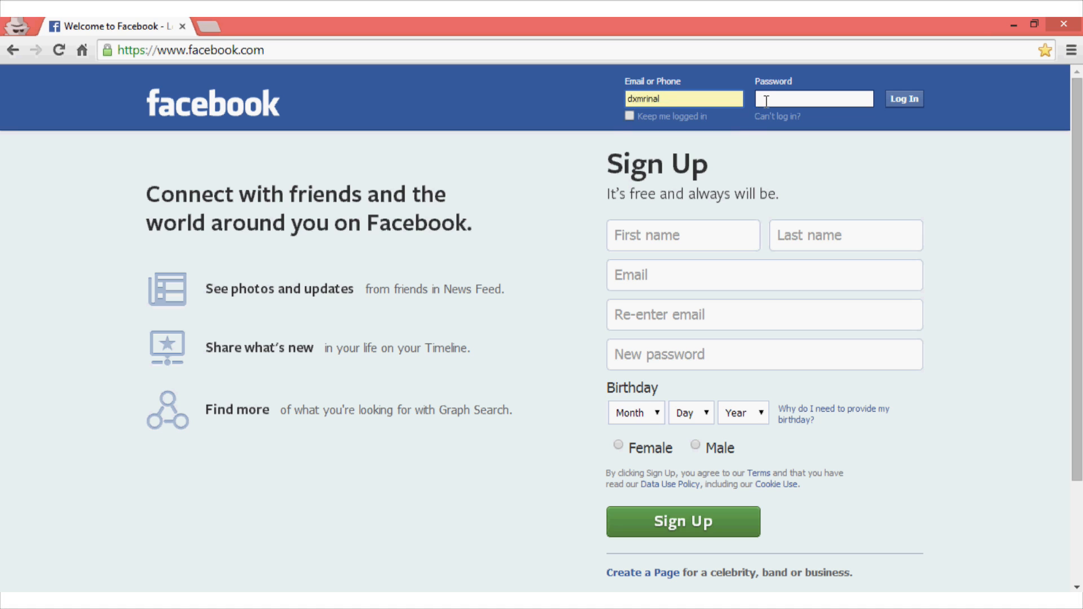
{"action": "type", "text": "password"}
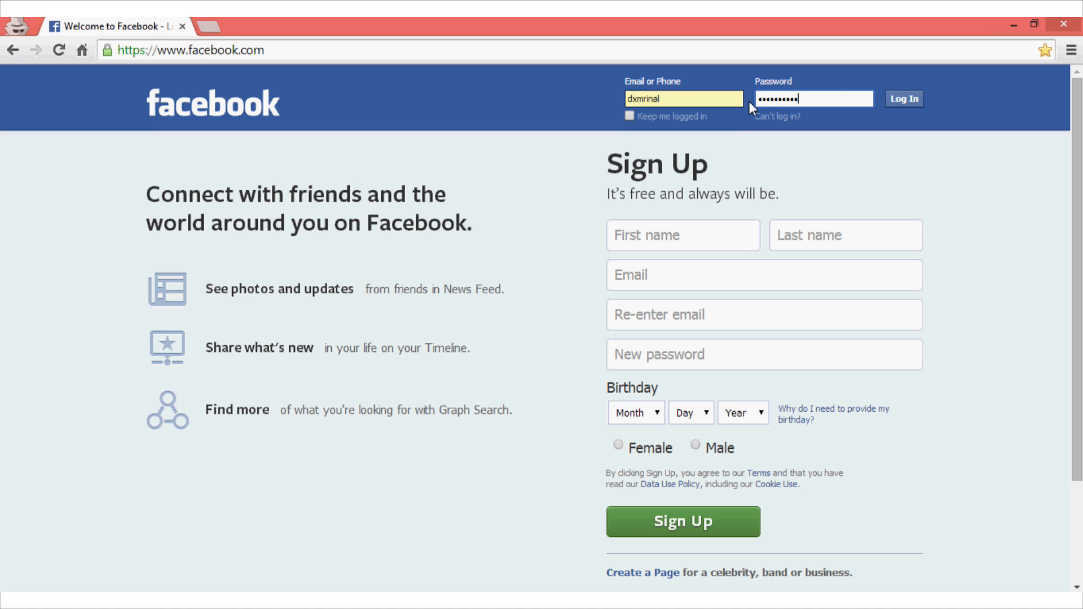
{"action": "left_click", "coordinate": [904, 98]}
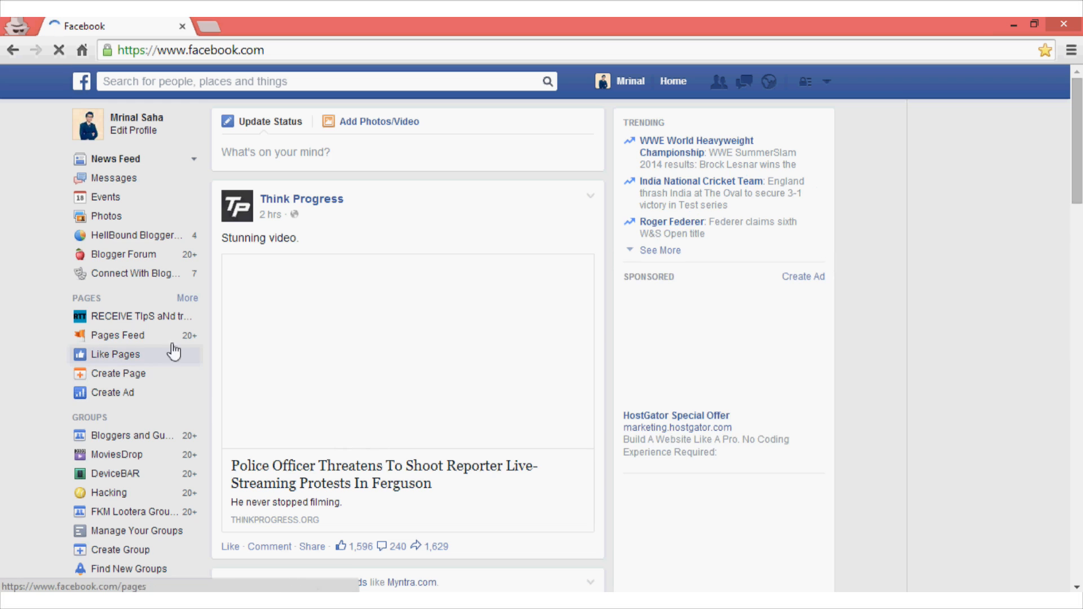
{"action": "left_click", "coordinate": [140, 316]}
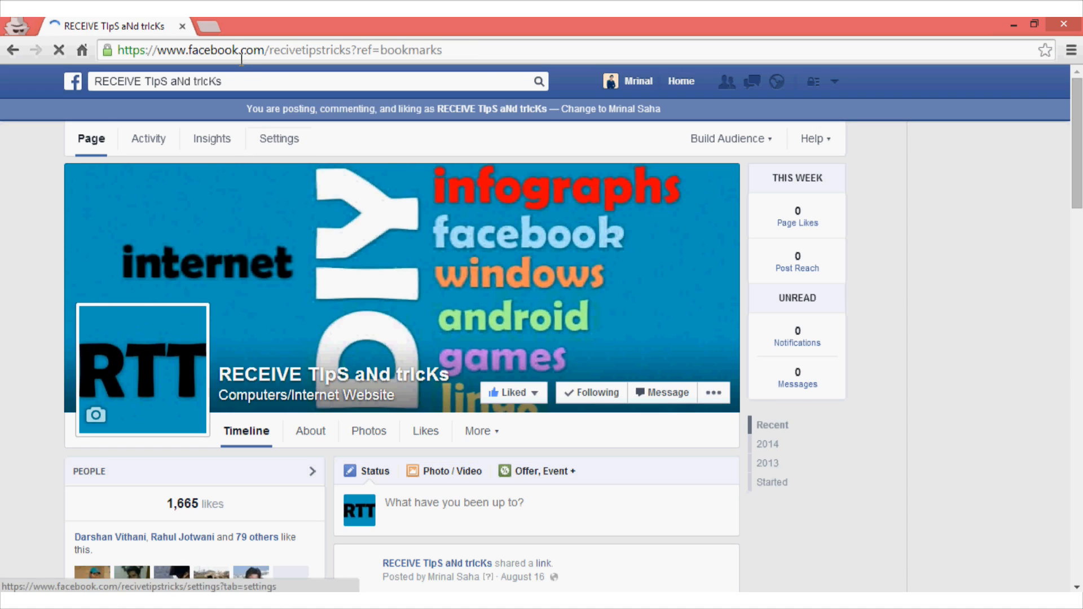
- Search 'static html' and choose the Static HTML Iframe Tab by Woobox app
{"action": "type", "text": "static html"}
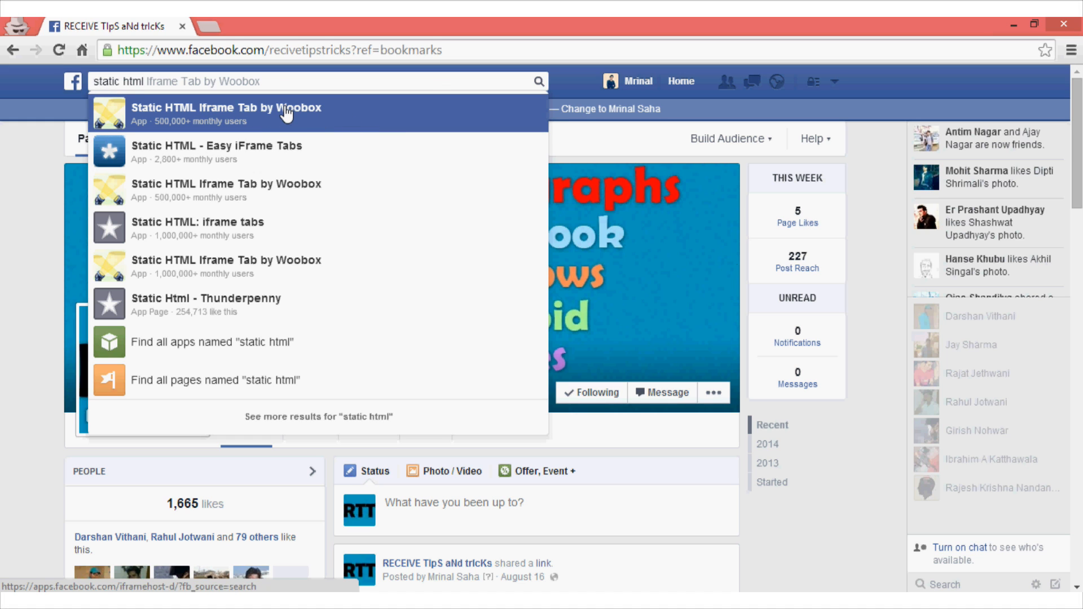
{"action": "left_click", "coordinate": [231, 114]}
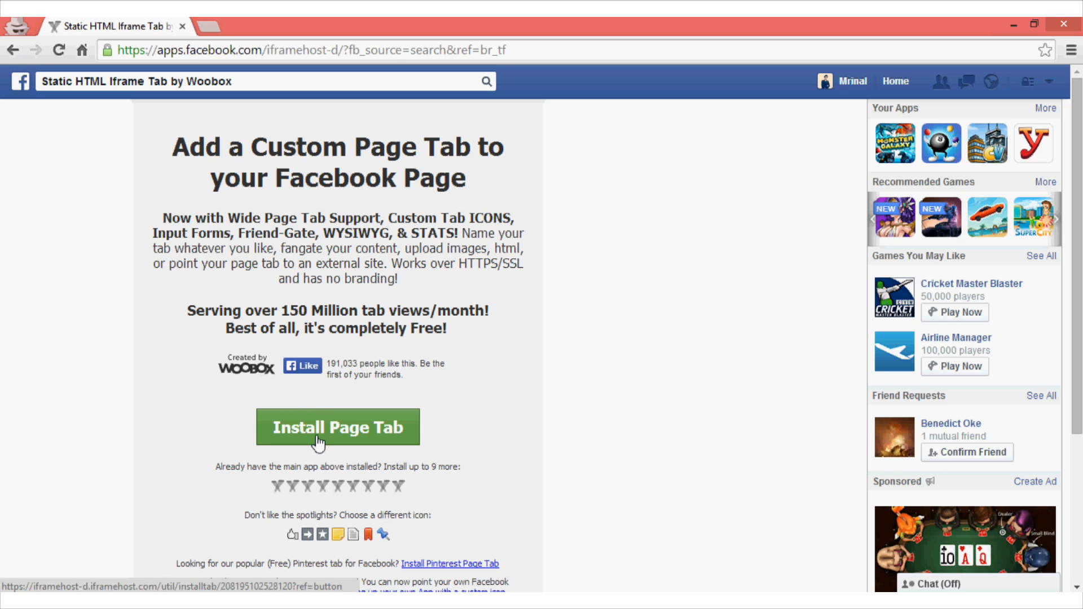
- Add the Static HTML Iframe page tab to the RTT tips-and-tricks page
{"action": "left_click", "coordinate": [337, 427]}
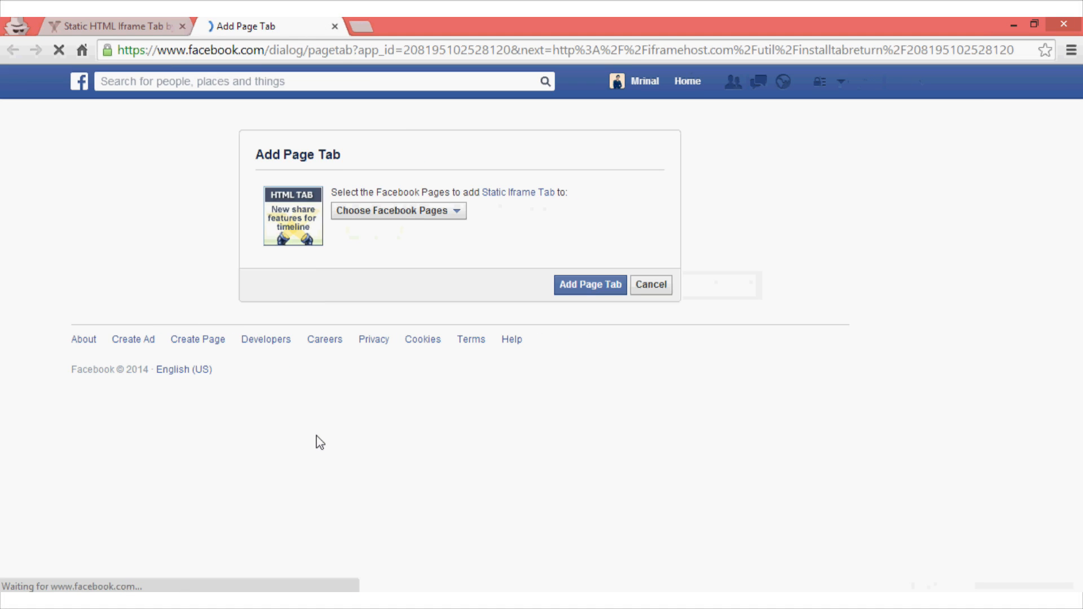
{"action": "left_click", "coordinate": [393, 211]}
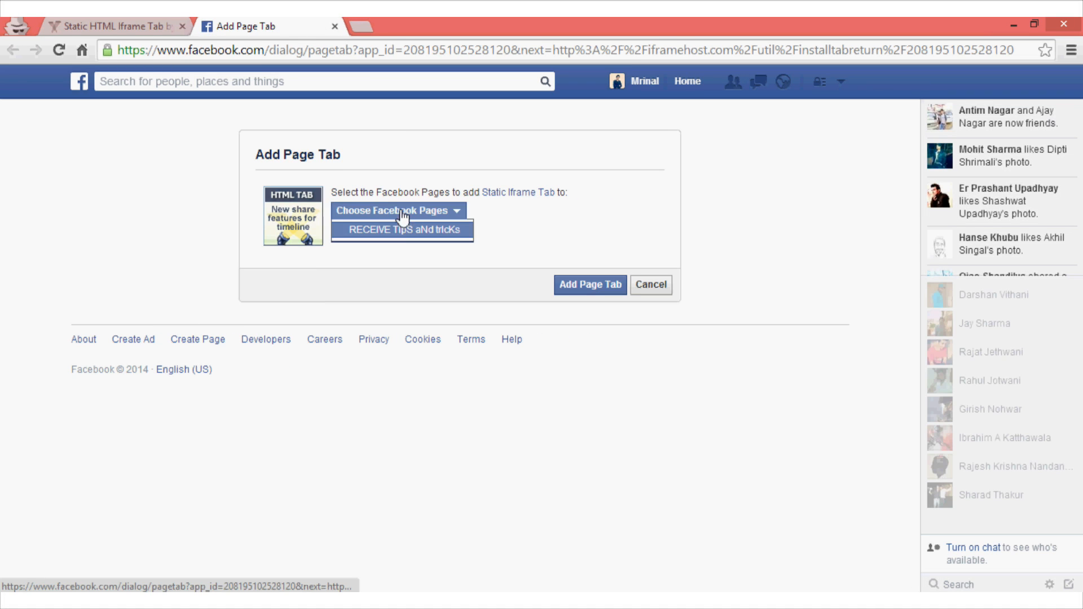
{"action": "left_click", "coordinate": [403, 229]}
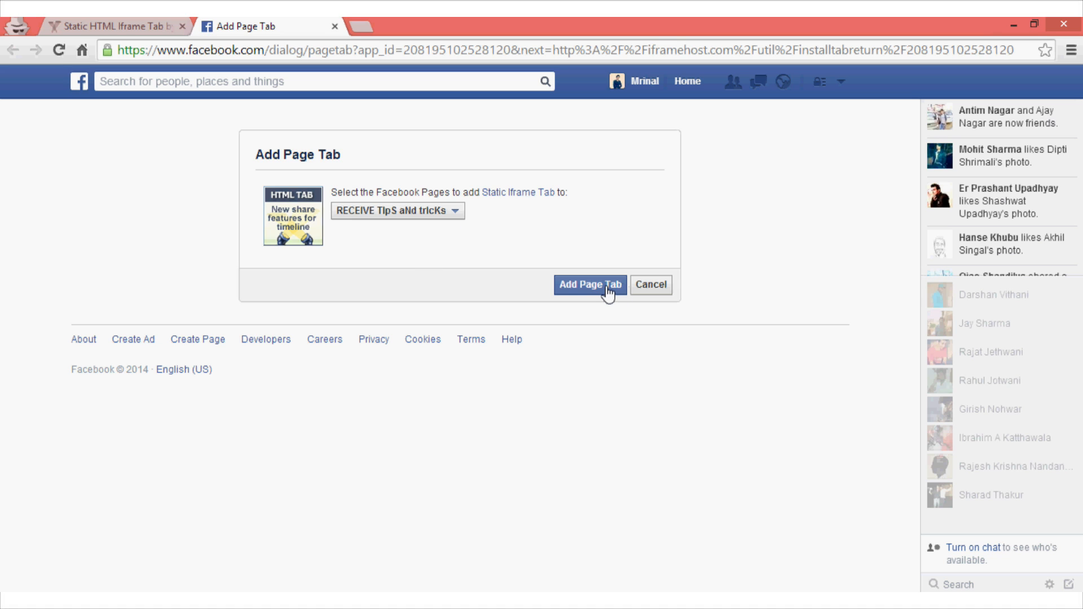
{"action": "left_click", "coordinate": [589, 284]}
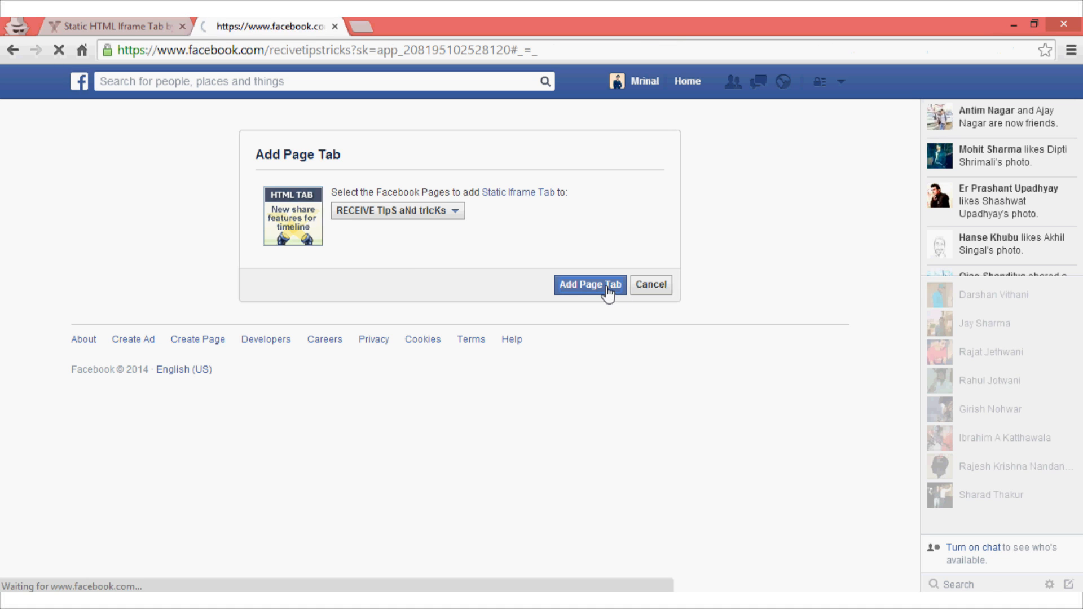
{"action": "left_click", "coordinate": [589, 284]}
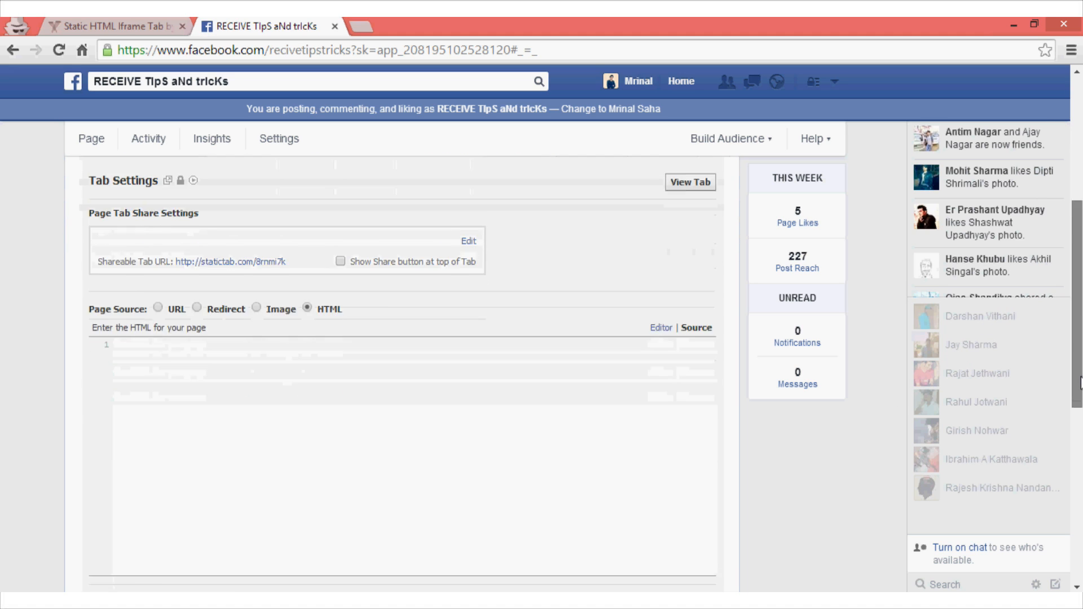
- Change the Tab Name from Welcome to Order Form and save the settings
{"action": "scroll", "scroll_direction": "down", "scroll_amount": 3}
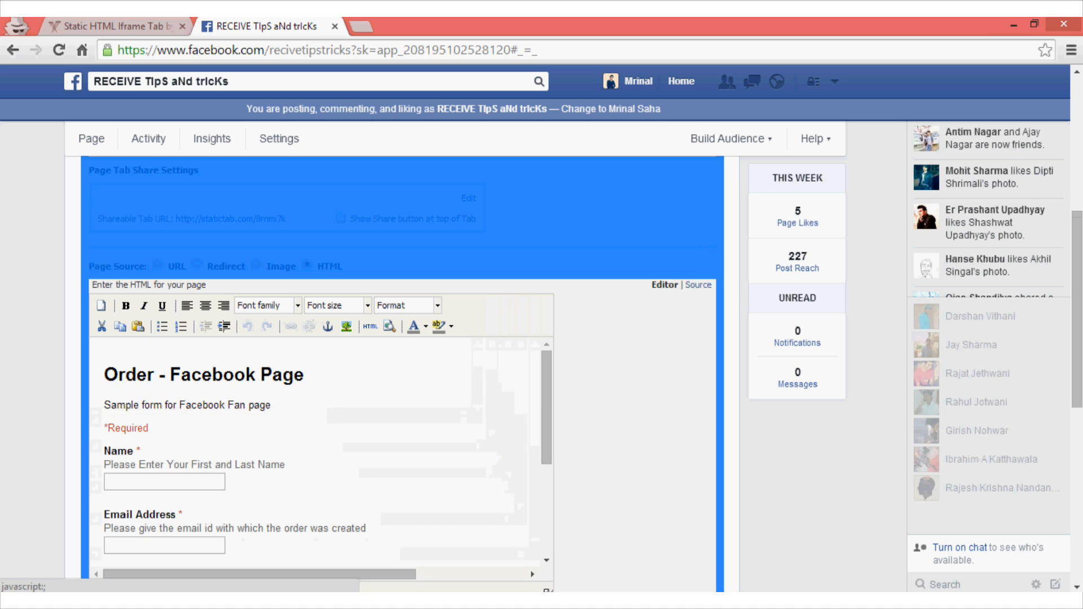
{"action": "scroll", "scroll_direction": "down", "scroll_amount": 3}
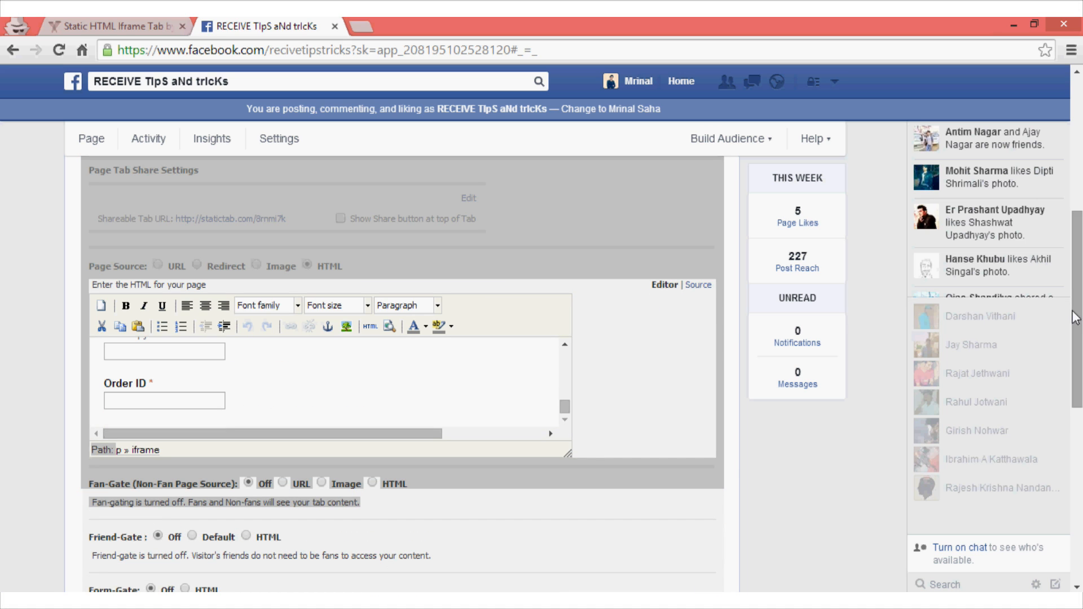
{"action": "scroll", "scroll_direction": "down", "scroll_amount": 3}
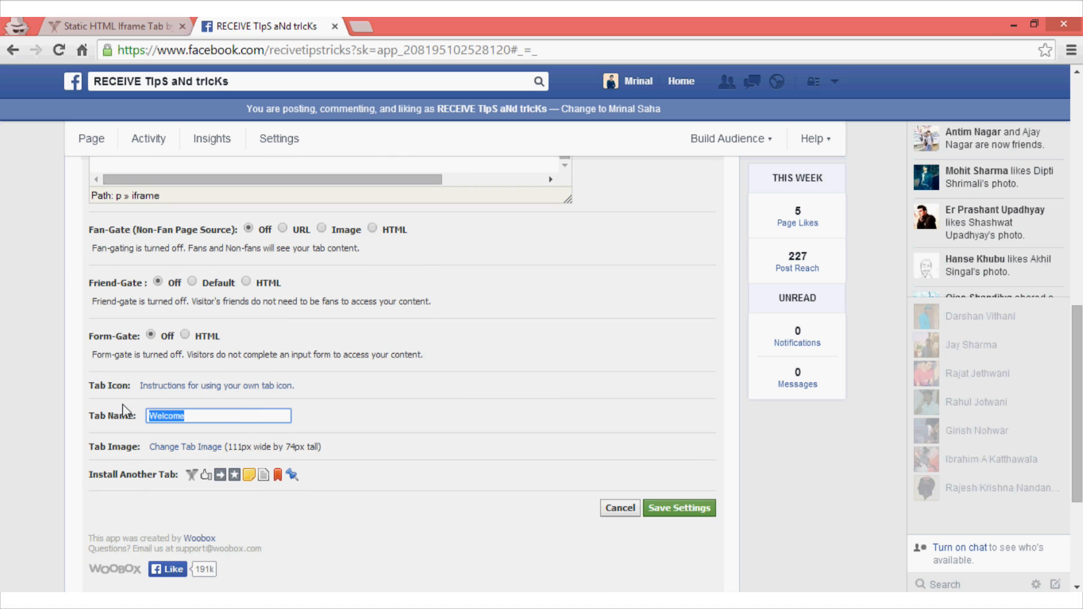
{"action": "type", "text": "Order"}
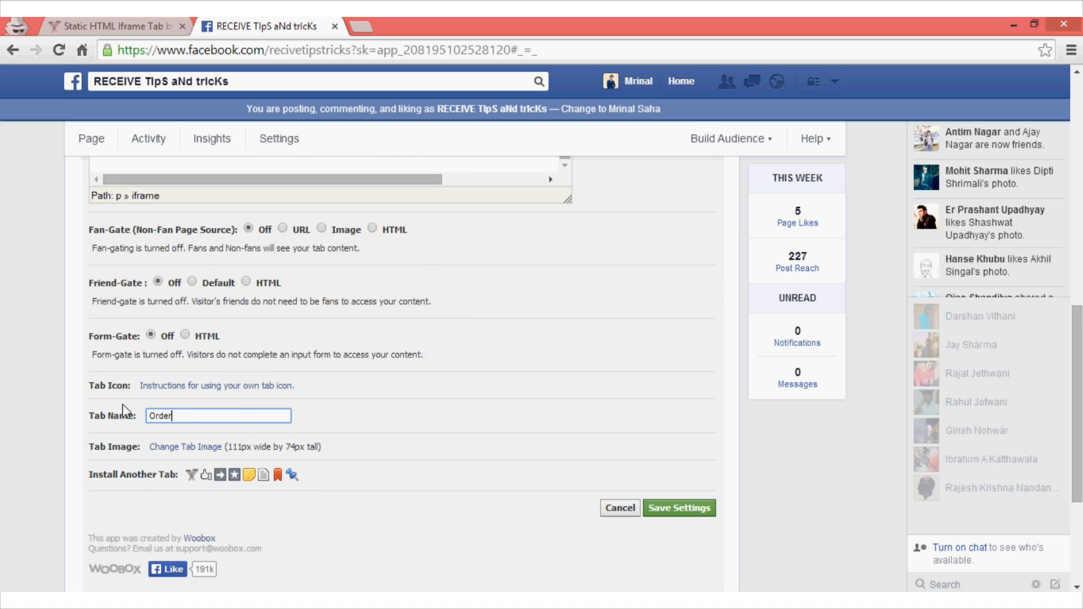
{"action": "type", "text": "F"}
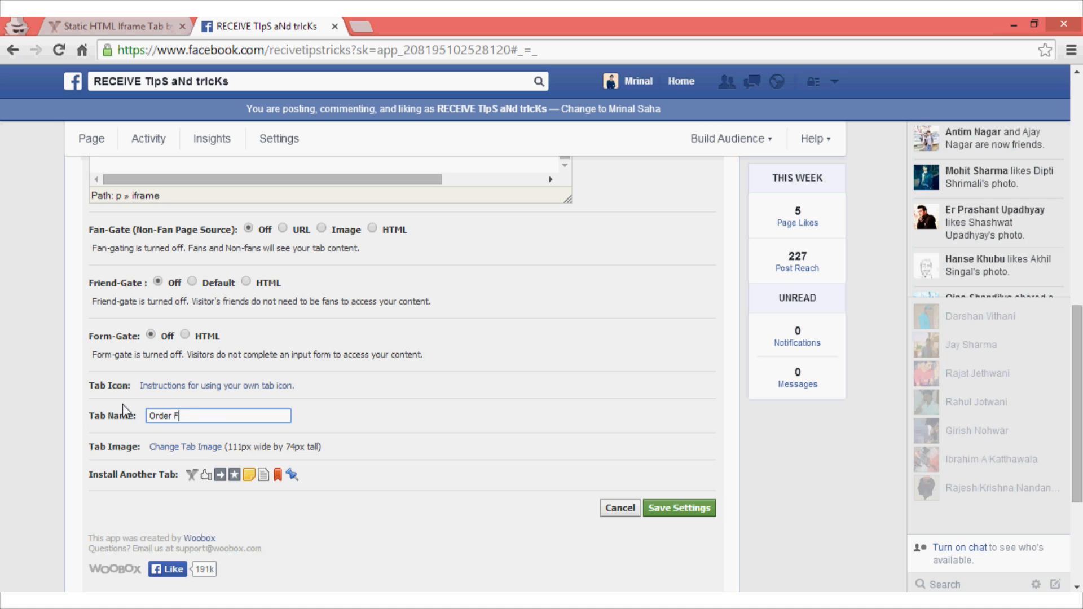
{"action": "type", "text": "orm"}
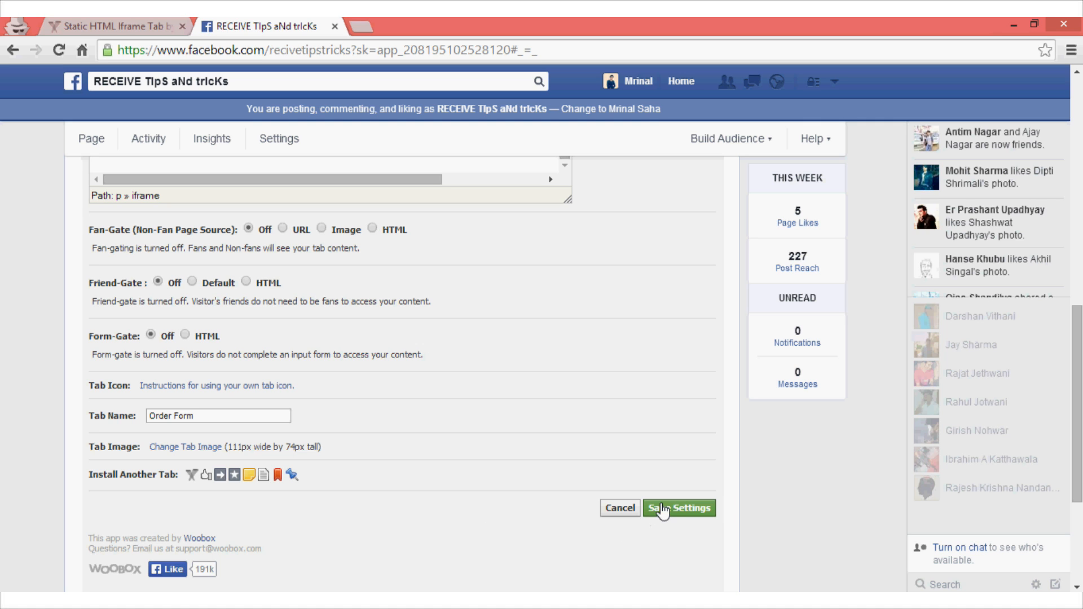
{"action": "left_click", "coordinate": [678, 508]}
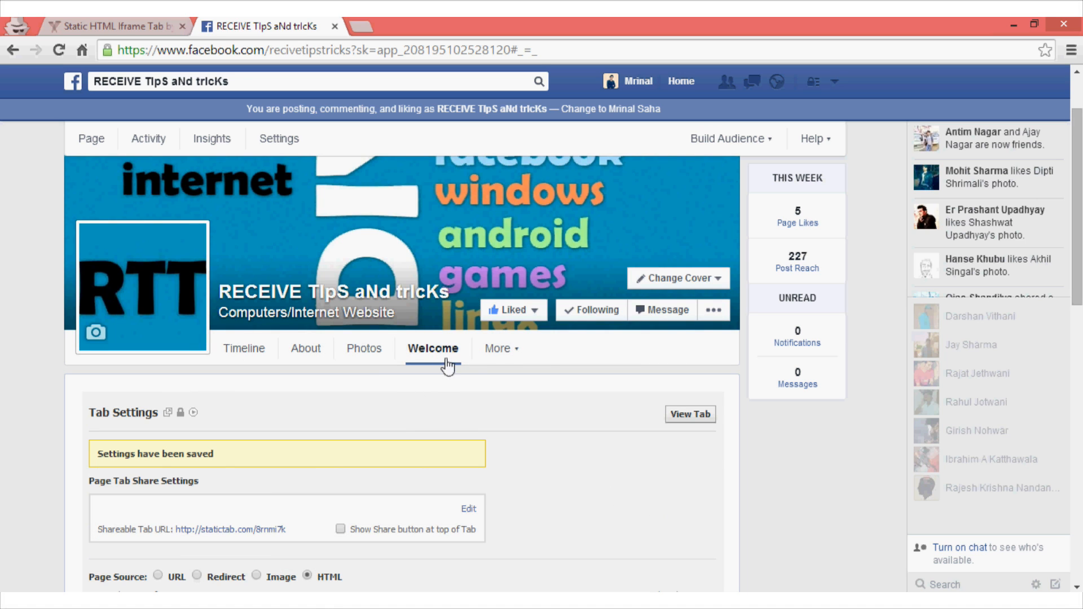
- Fill the Facebook Order Form tab with name abc, product Laptop, order ID 98765 and submit it
{"action": "left_click", "coordinate": [434, 349]}
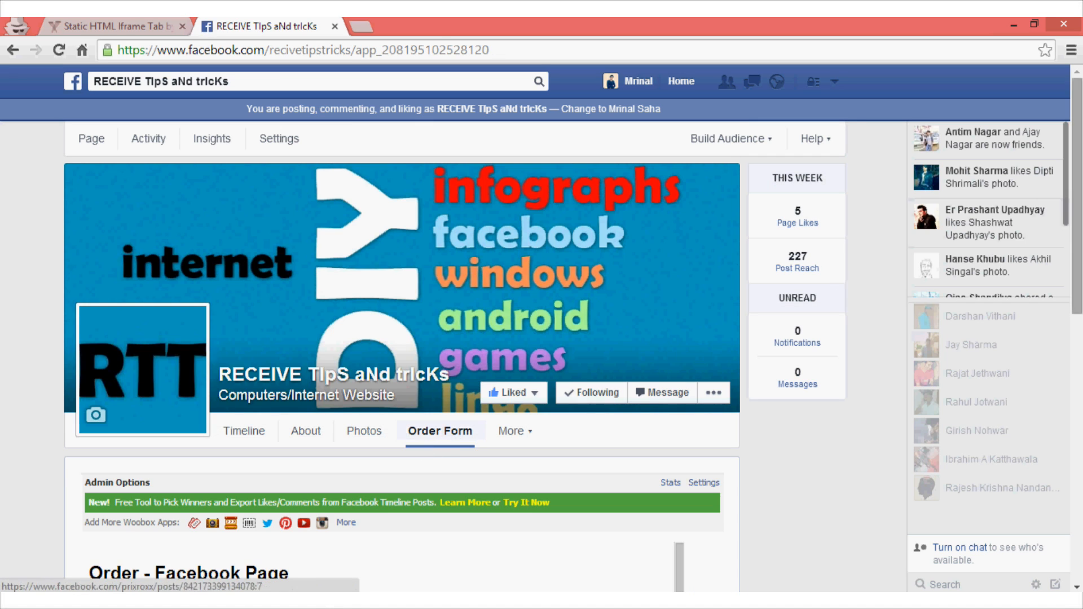
{"action": "scroll", "scroll_direction": "down", "scroll_amount": 3}
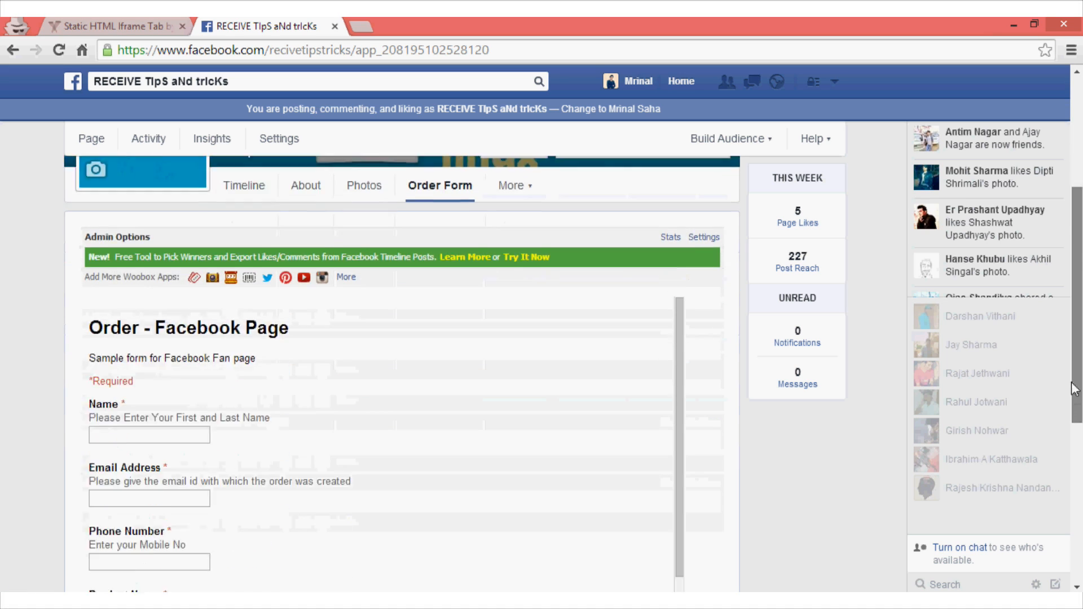
{"action": "type", "text": "abc"}
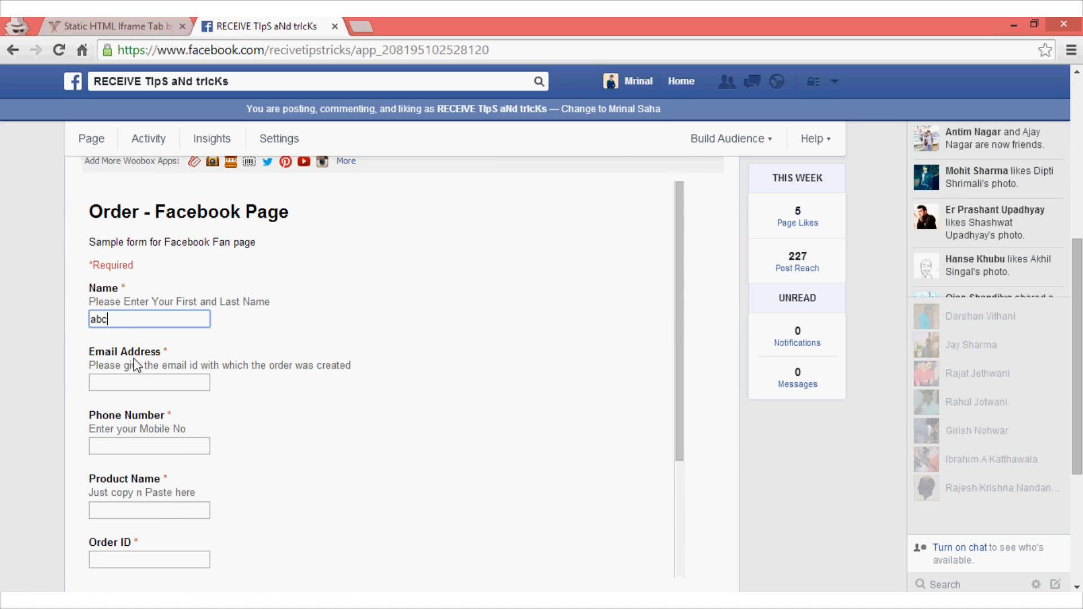
{"action": "type", "text": "1234567"}
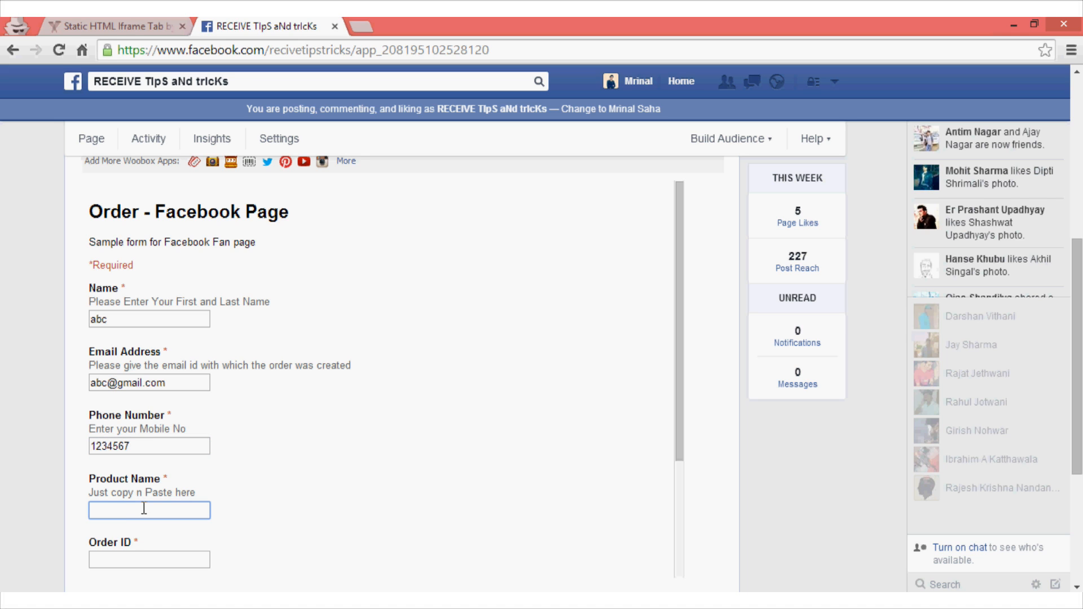
{"action": "type", "text": "98765"}
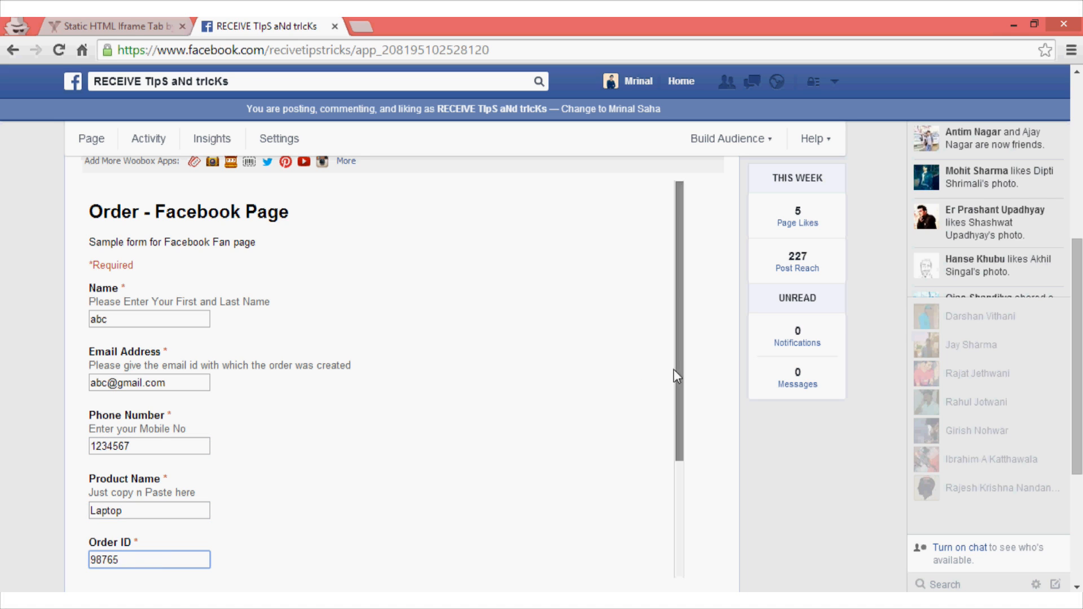
{"action": "scroll", "scroll_direction": "down", "scroll_amount": 3}
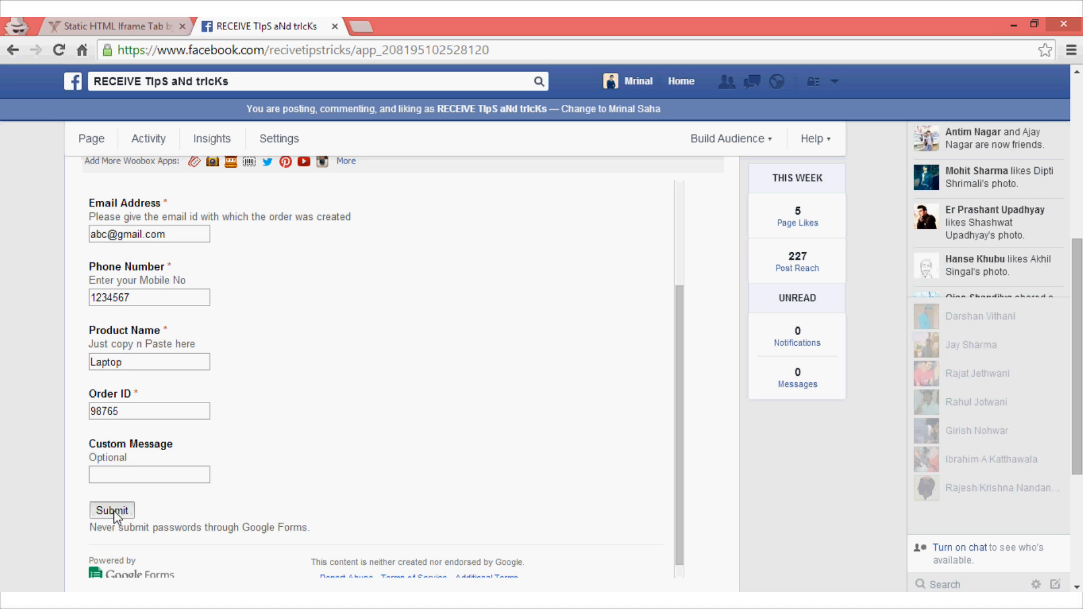
{"action": "left_click", "coordinate": [112, 510]}
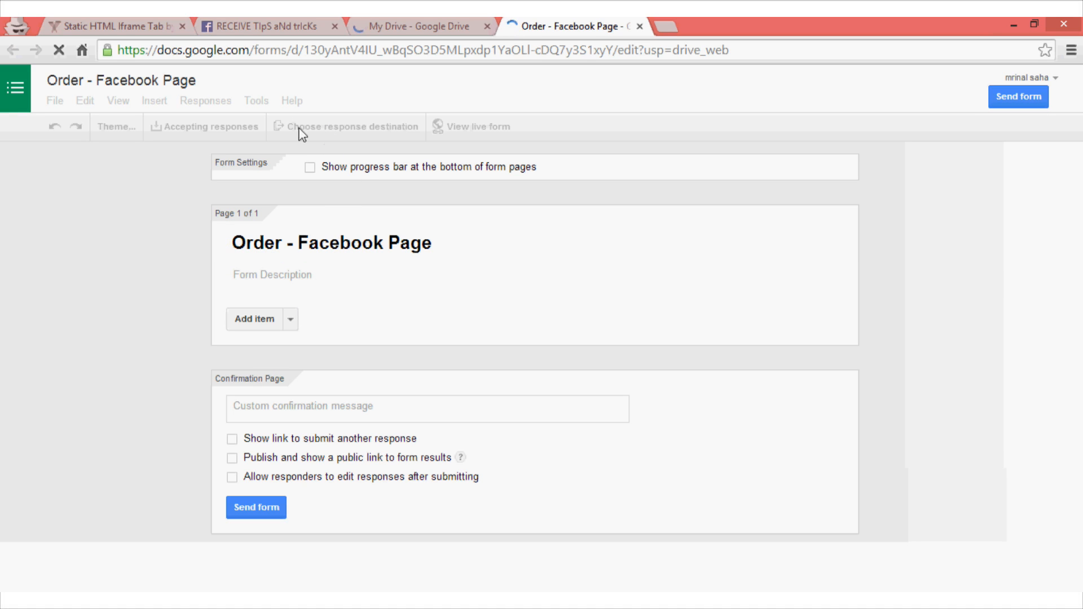
{"action": "mouse_move", "coordinate": [172, 218]}
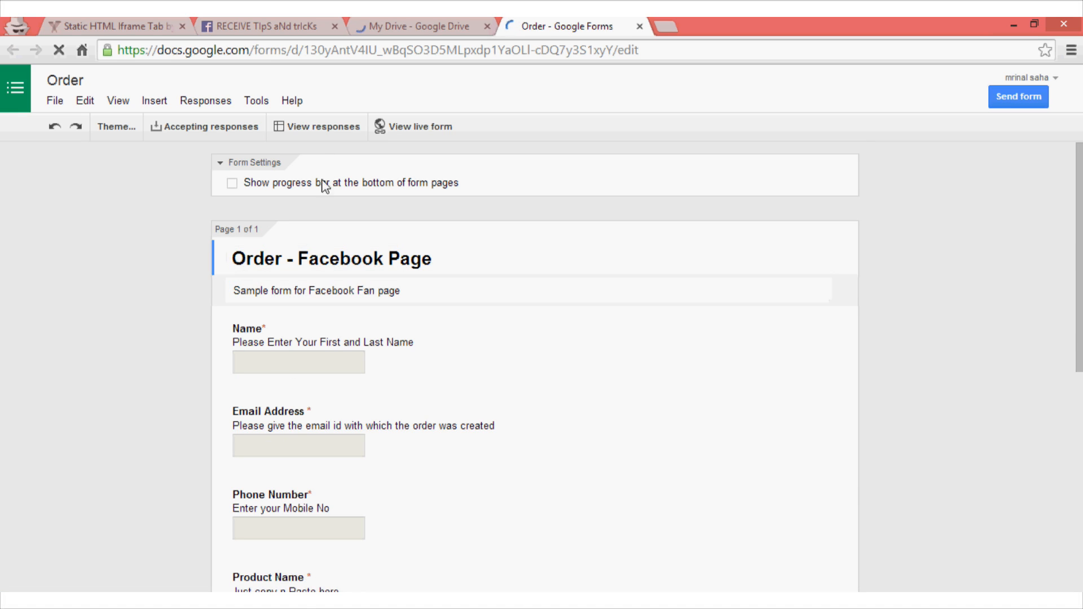
- View the Order (Responses) spreadsheet showing the abc / Laptop / 98765 submission in row 2
{"action": "left_click", "coordinate": [316, 125]}
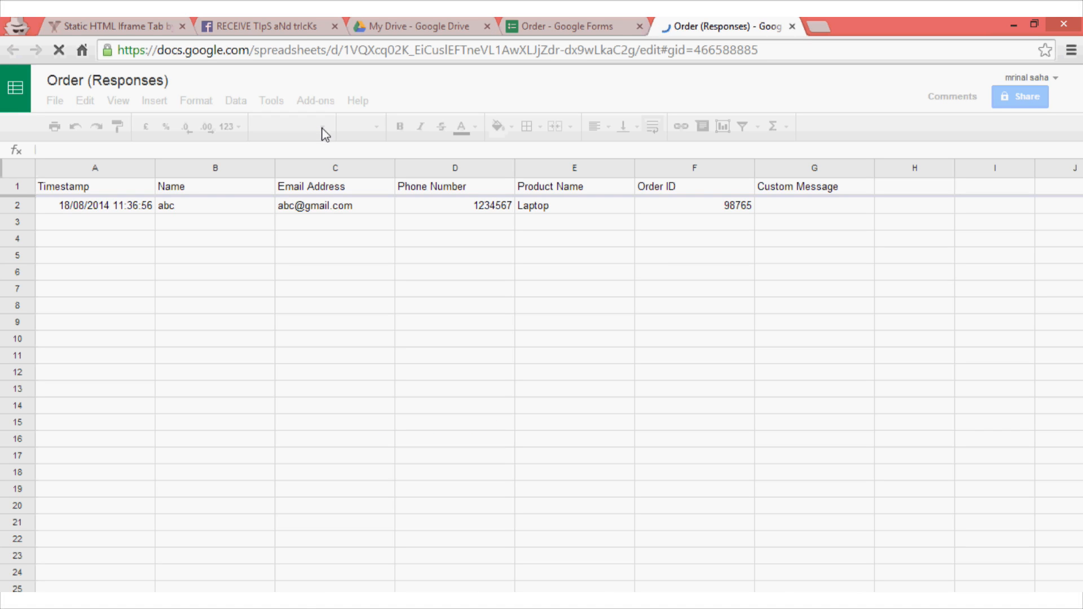
{"action": "mouse_move", "coordinate": [387, 212]}
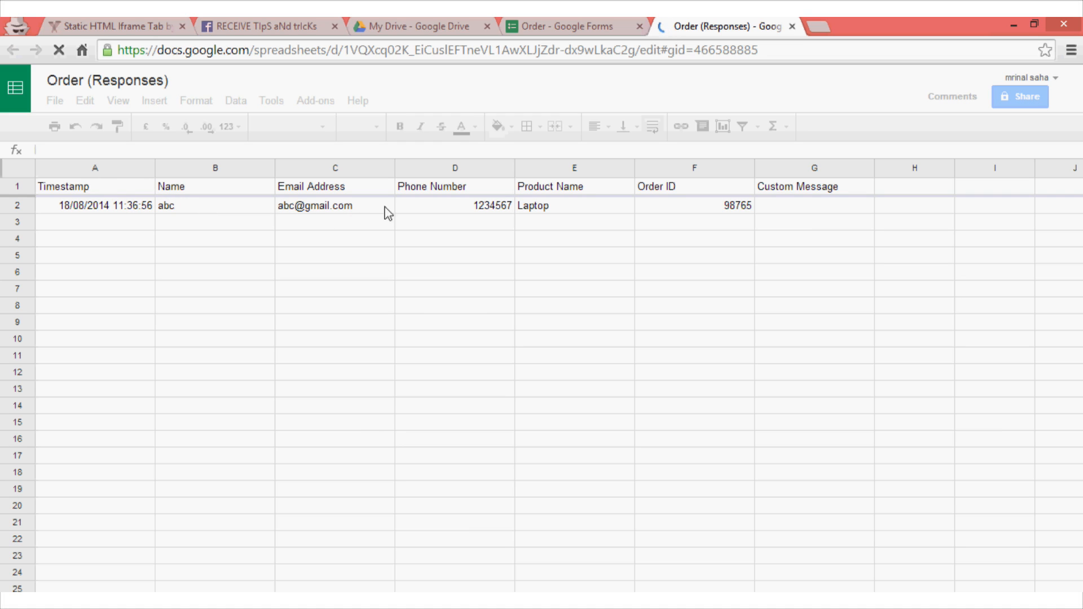